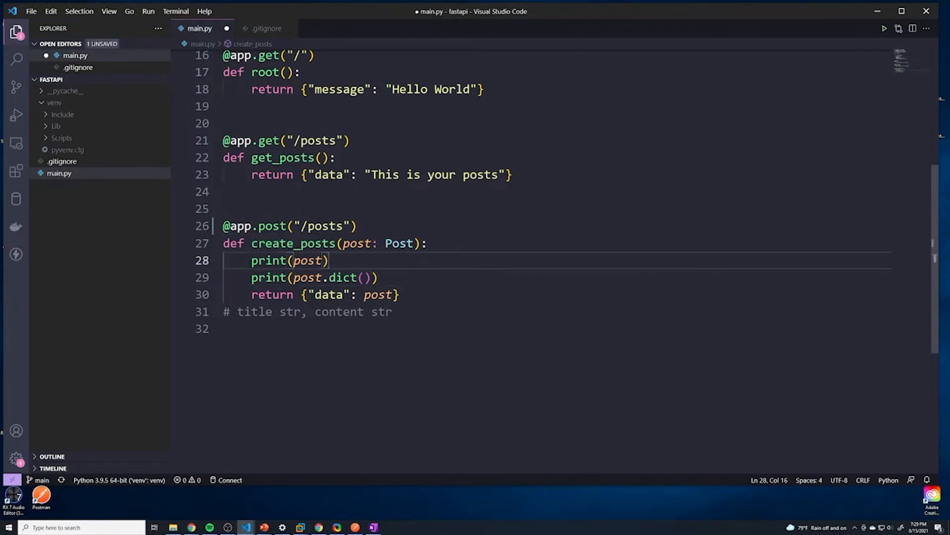
key(ctrl+s)
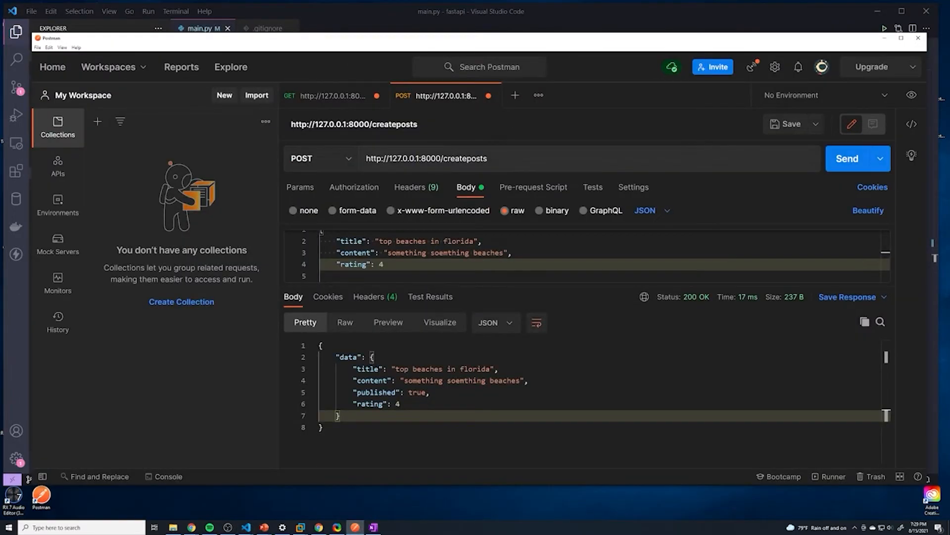
double_click(448, 158)
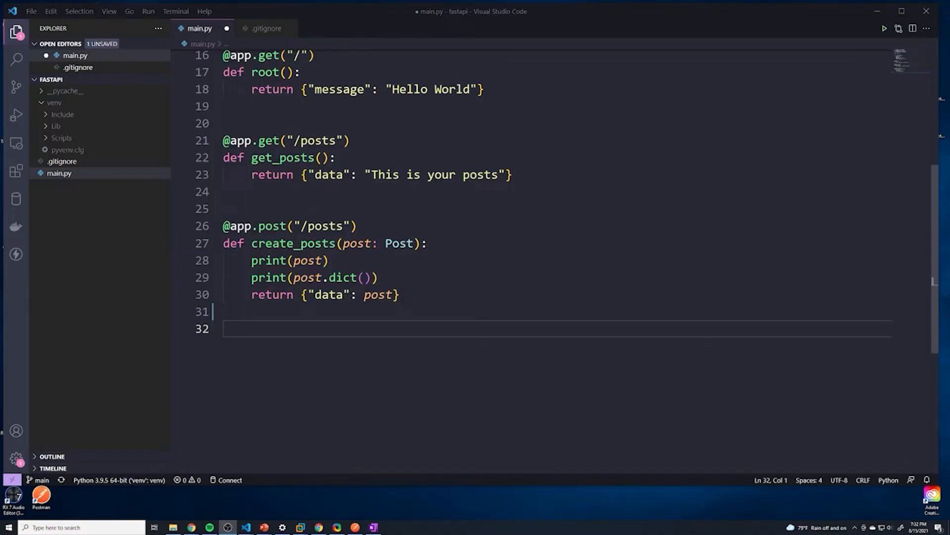
Step: Scroll up in main.py to the '# title str, content str' comment below create_posts
scroll(up, 3)
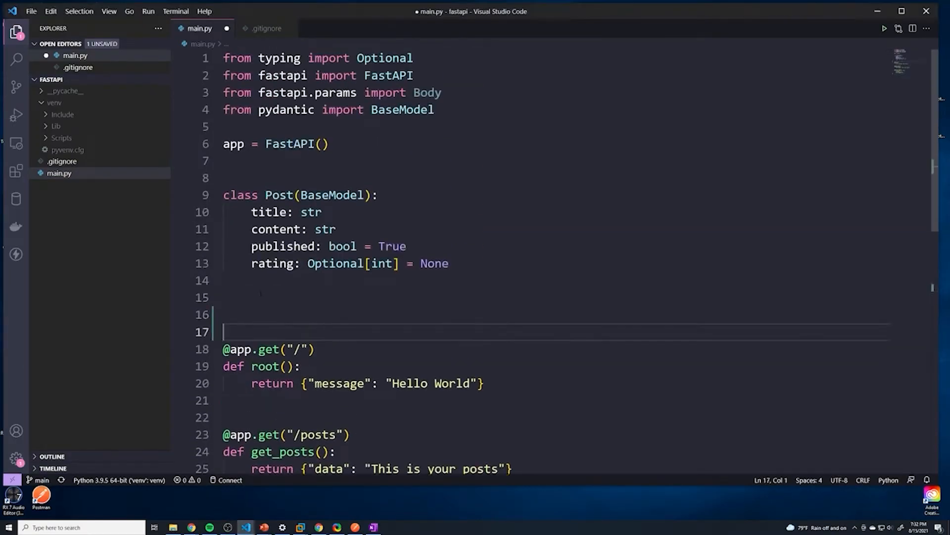
Step: Start a my_posts list on line 16 containing an empty dictionary
text(m)
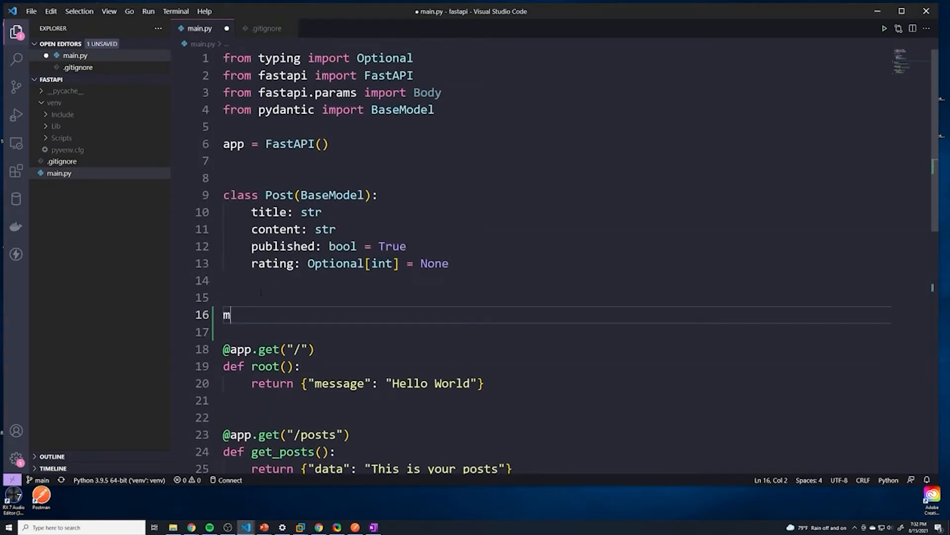
text(y)
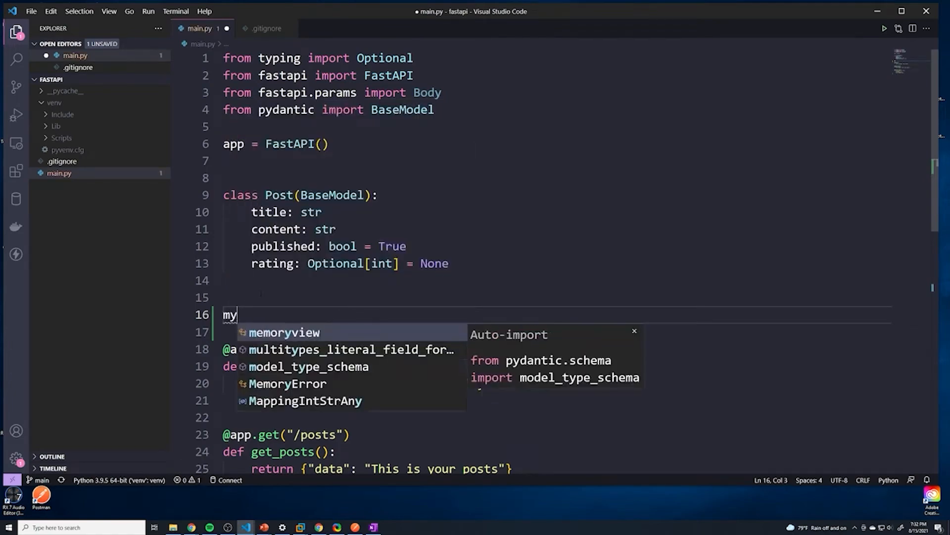
text(_posts = [])
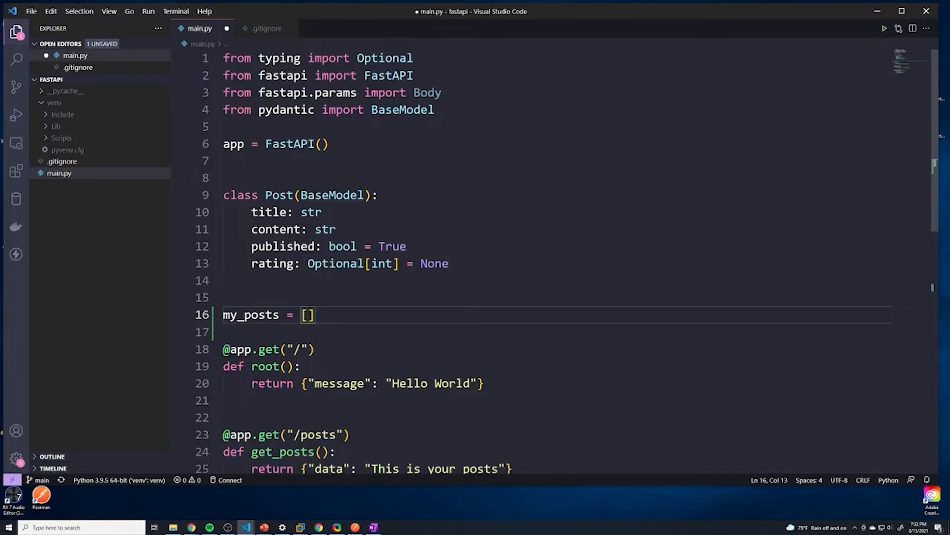
text({})
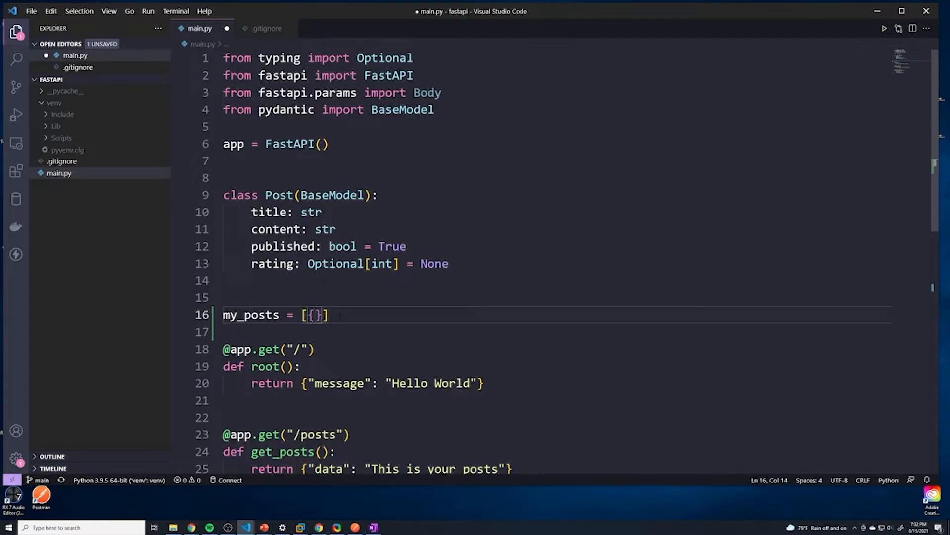
text(")
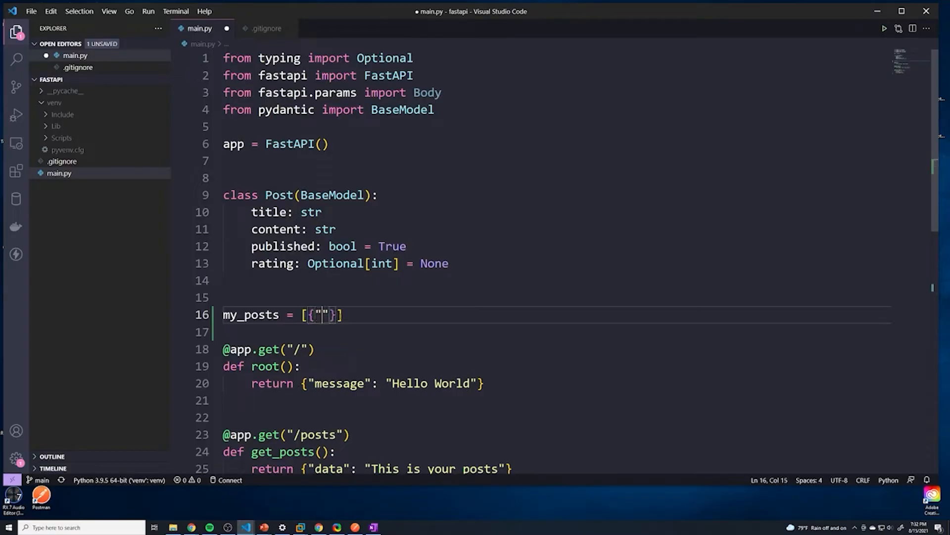
Step: Fill the first post with title 'title of post 1' and content 'content of post 1'
text(title)
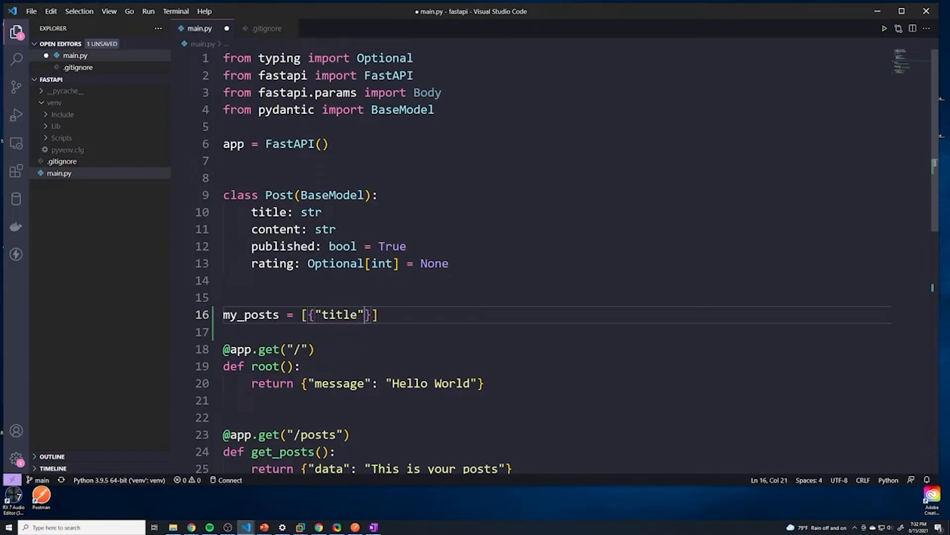
text(: "w")
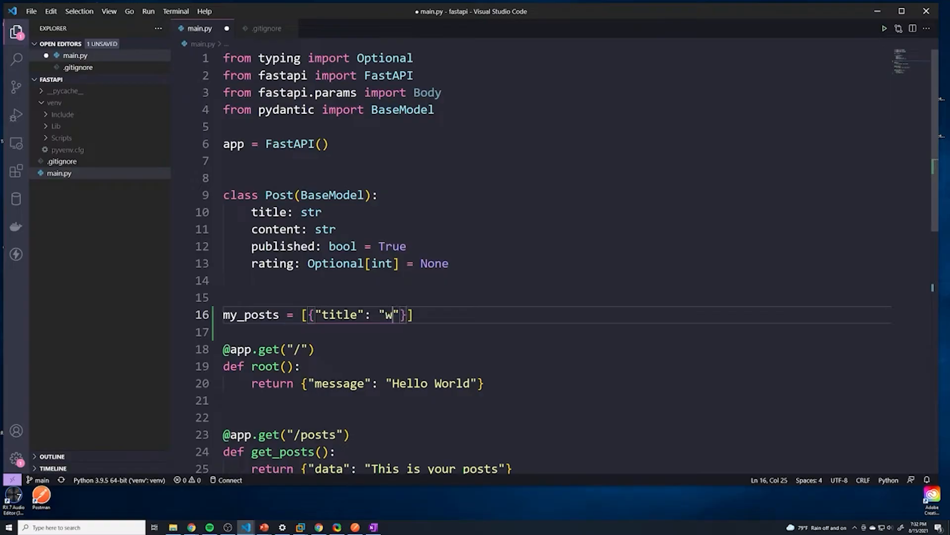
text(itle of pos)
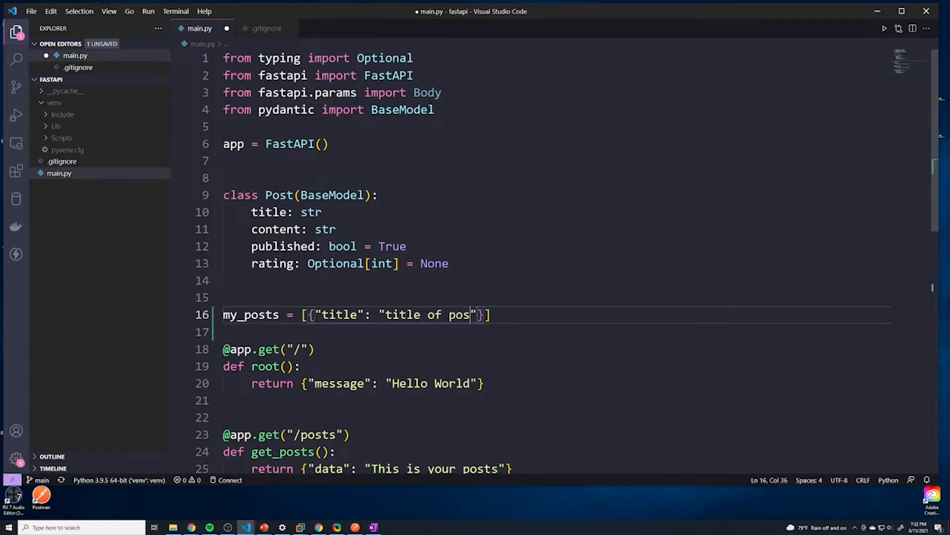
text(t 1",)
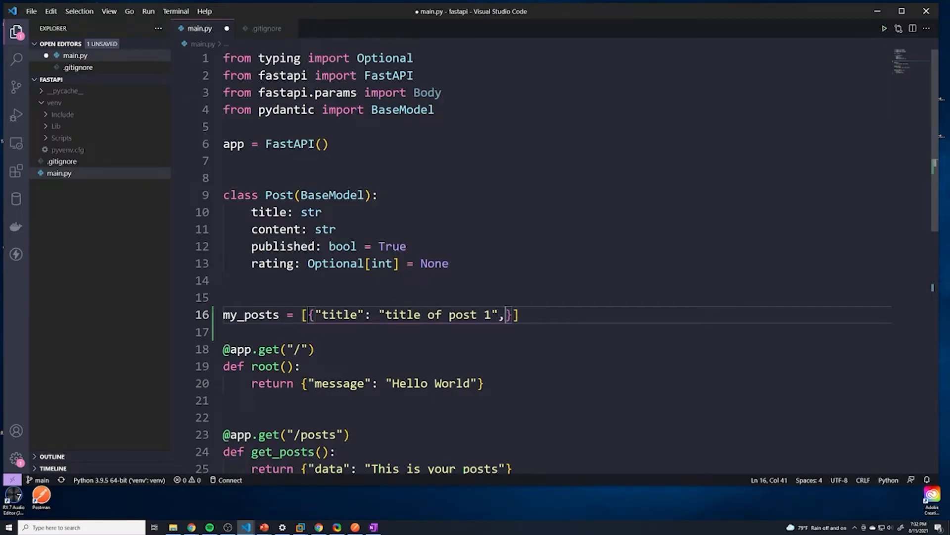
text("content")
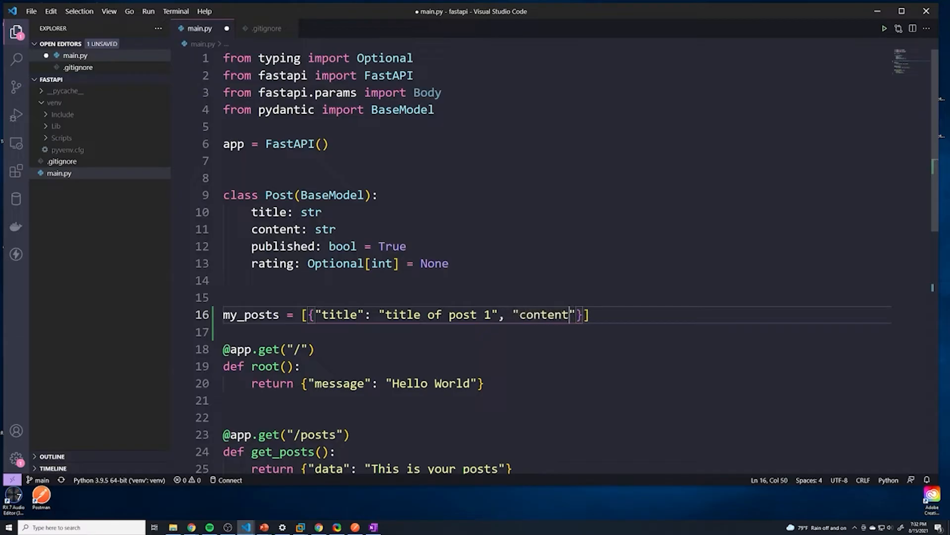
text(: "")
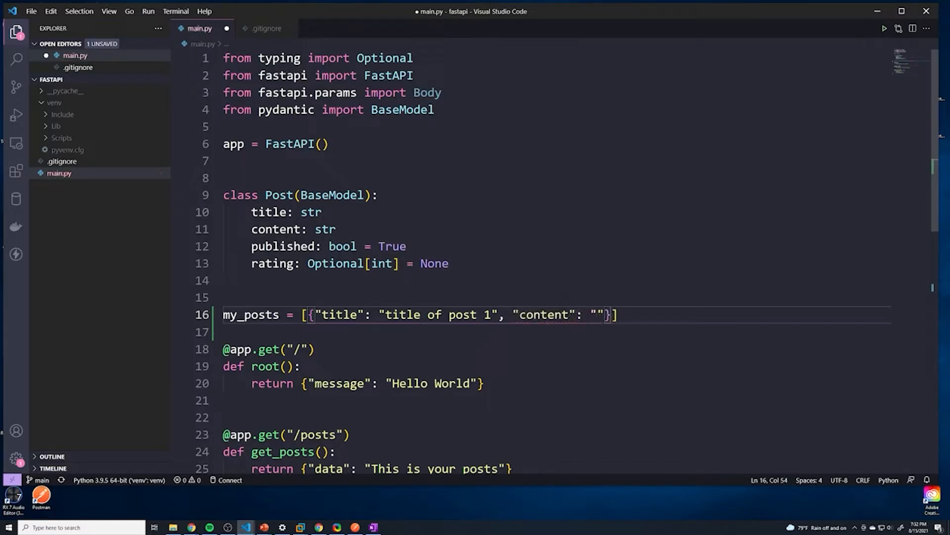
text(content of post)
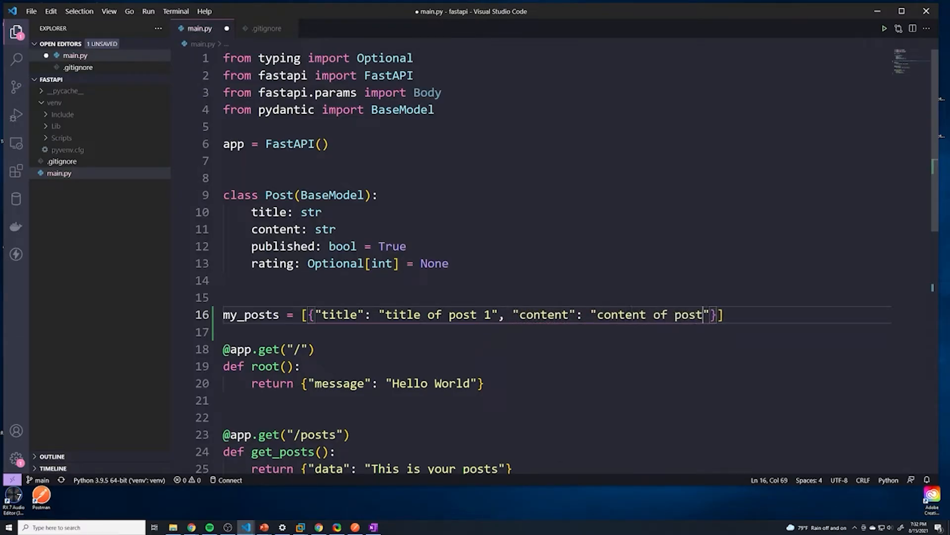
text(1)
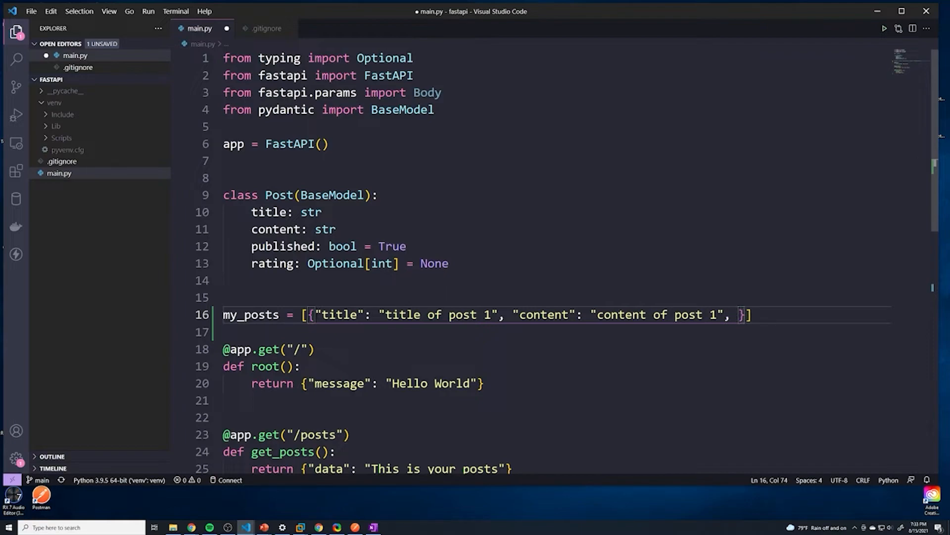
Step: Give the first post in my_posts an id of 1
text("id")
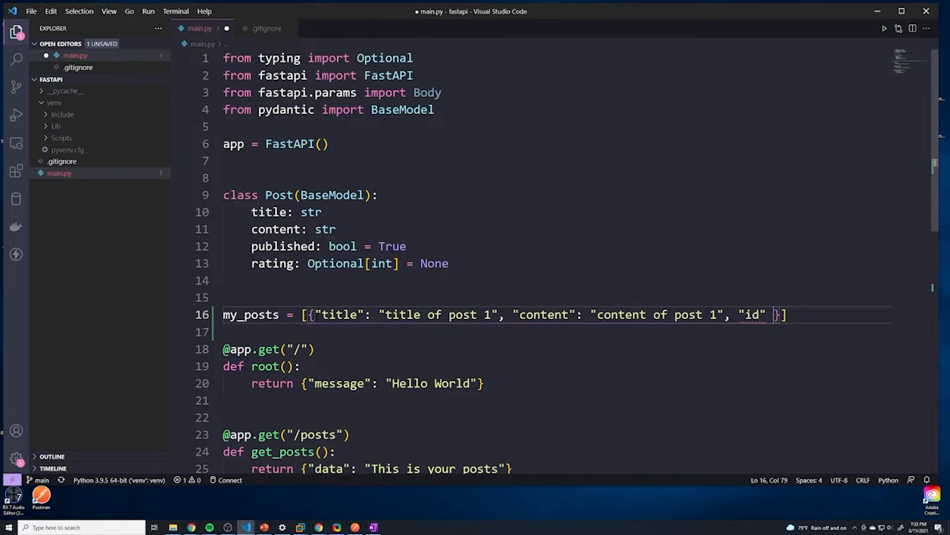
text(: 1)
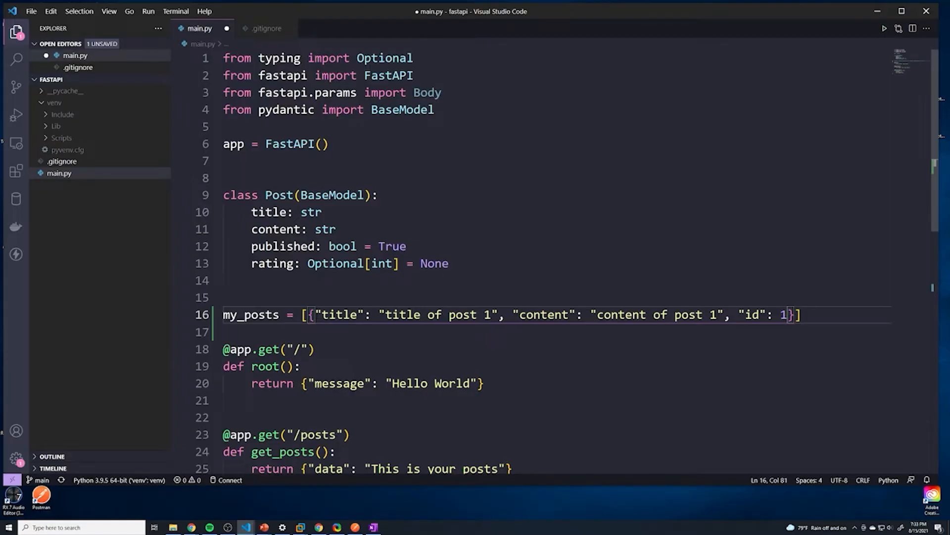
click(314, 349)
text(, )
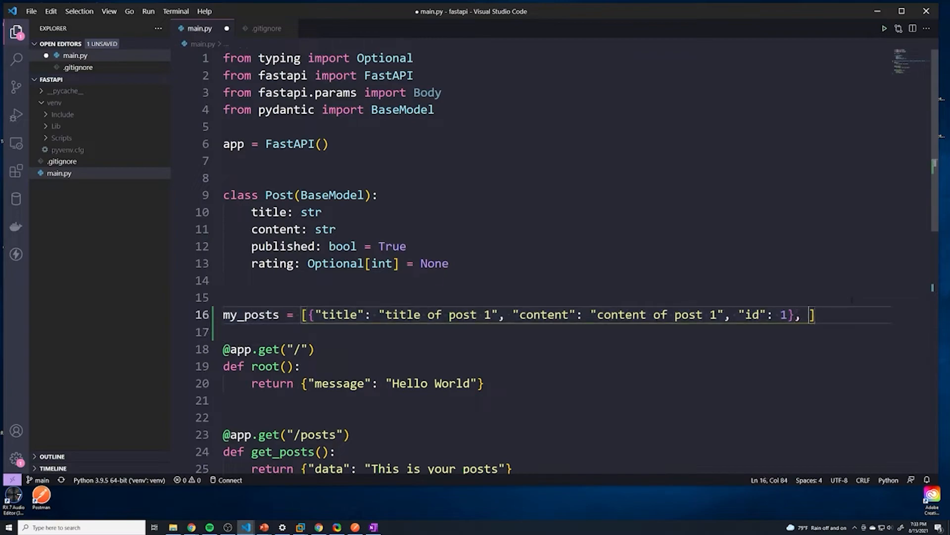
Step: Add a second post titled 'favorite foods' with content 'I like pizza' and id 2
text({"")
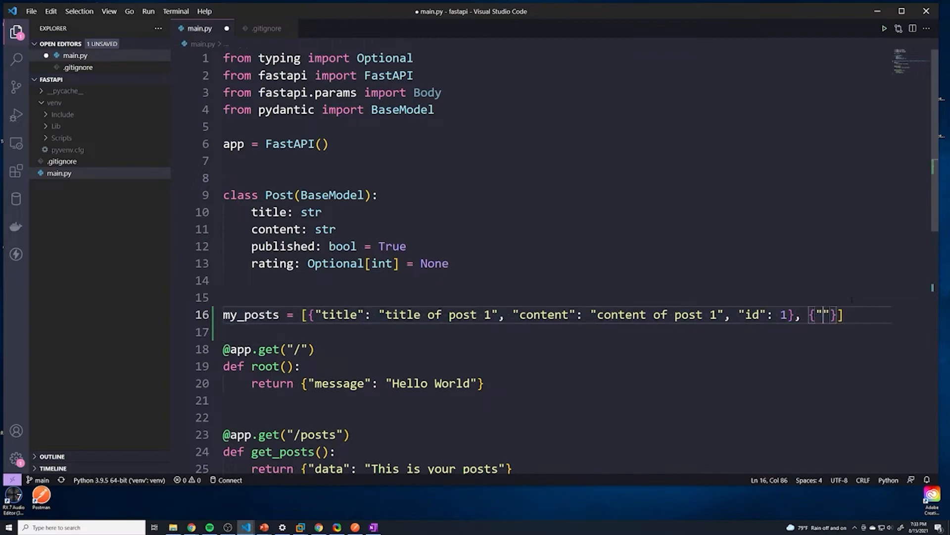
text(title)
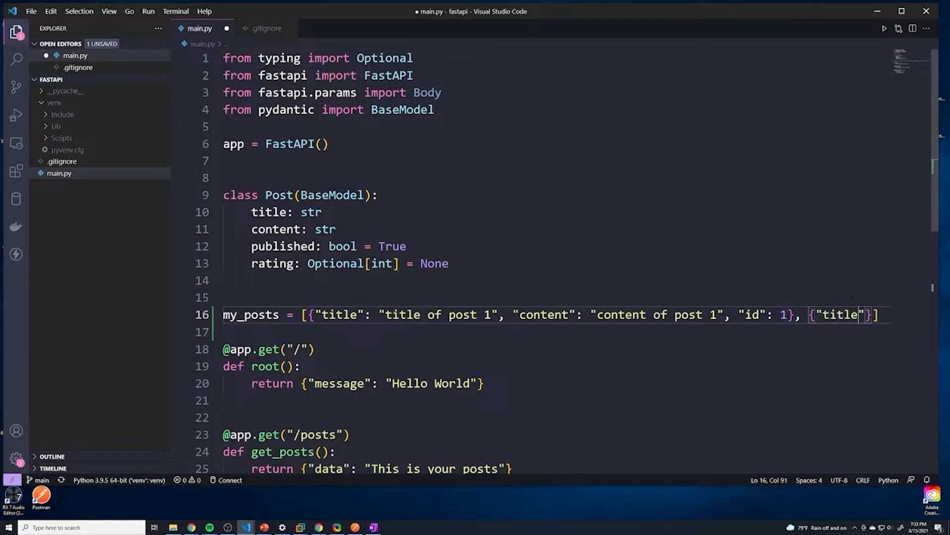
text(: "")
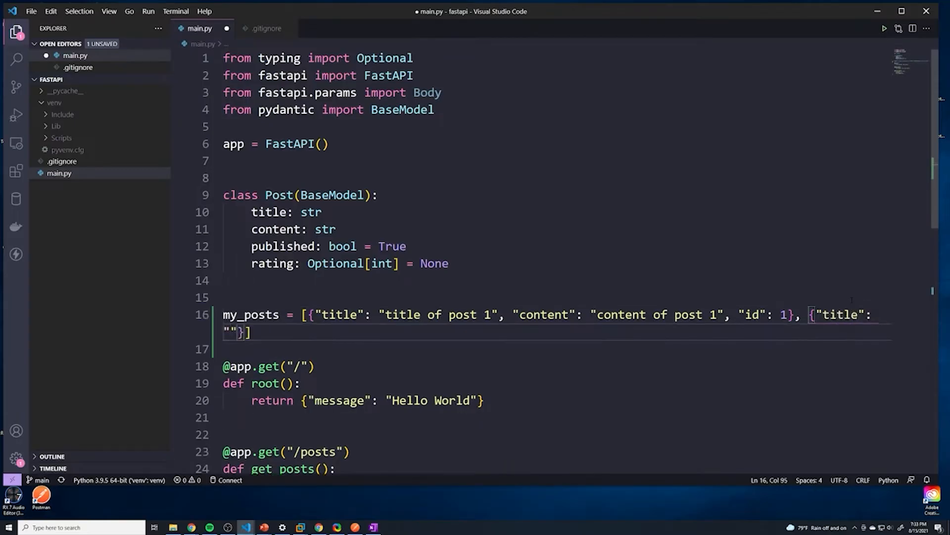
text(favorite fo)
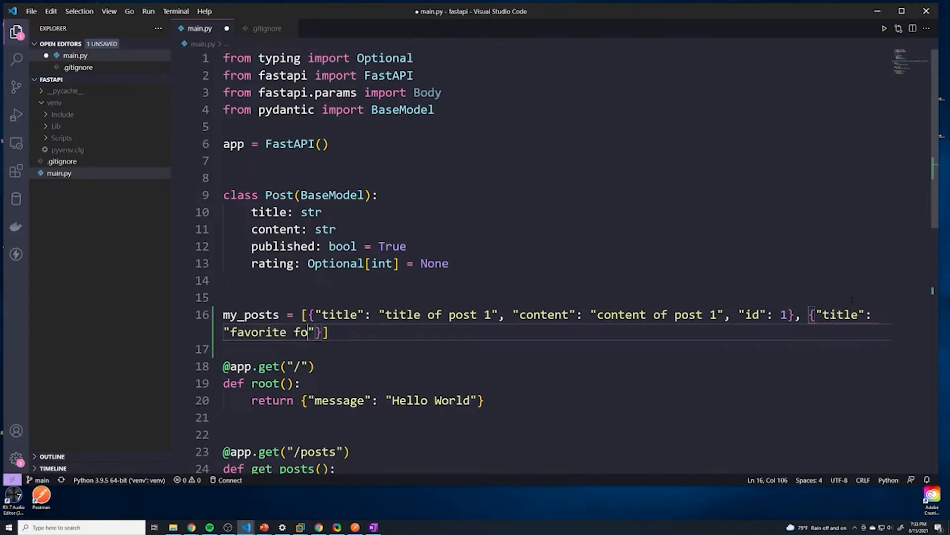
text(ods",)
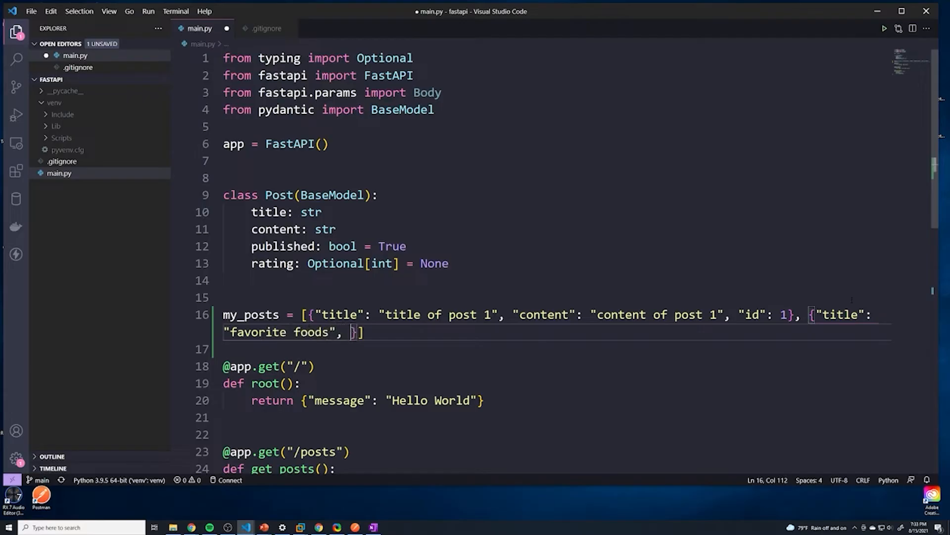
text("content": "I ")
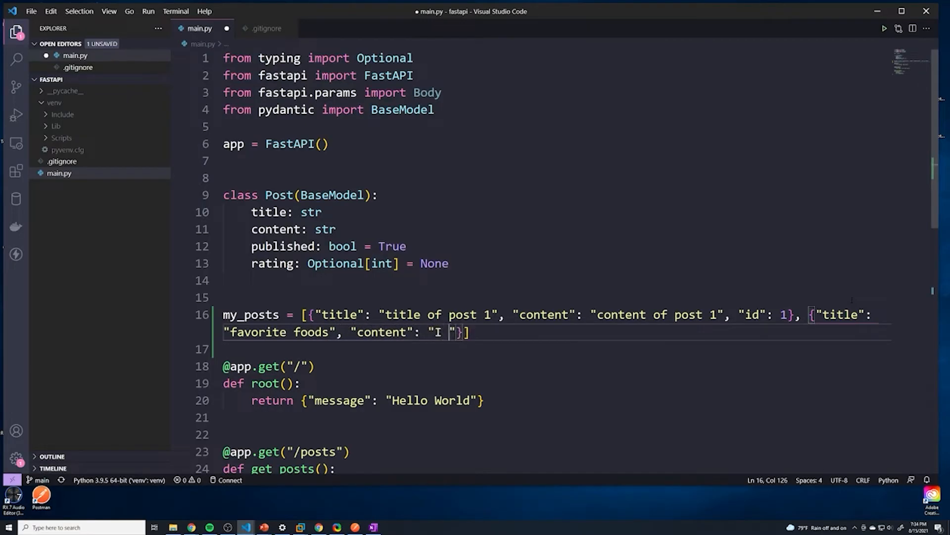
text(like pizza)
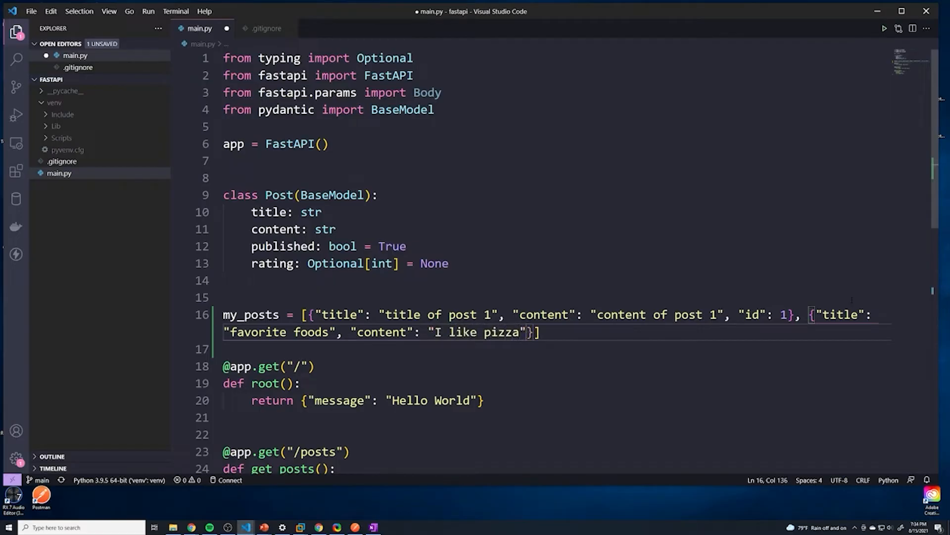
text(, "")
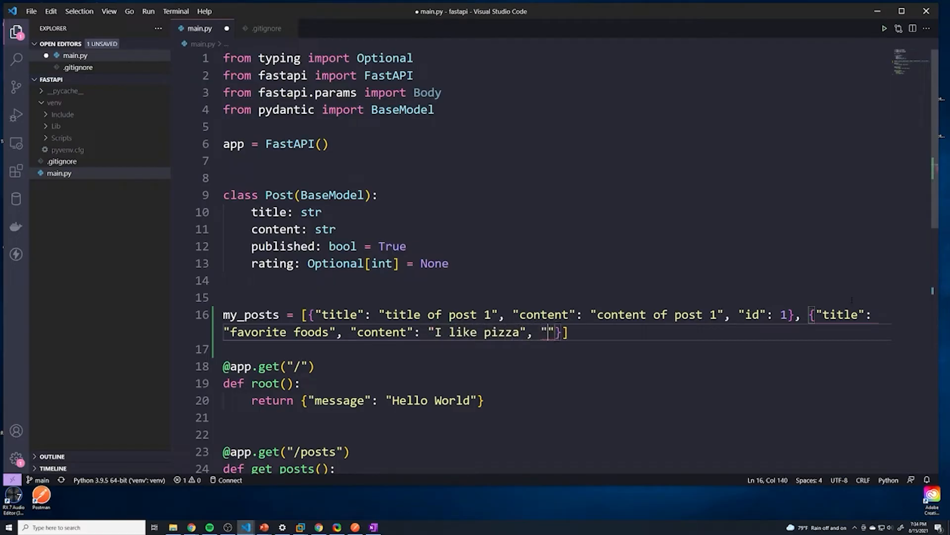
text(id": 2)
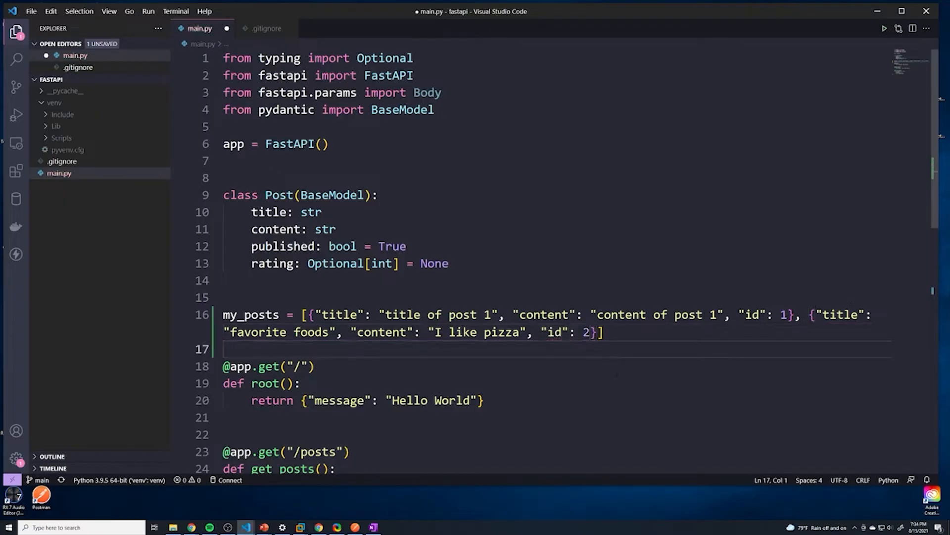
scroll(down, 3)
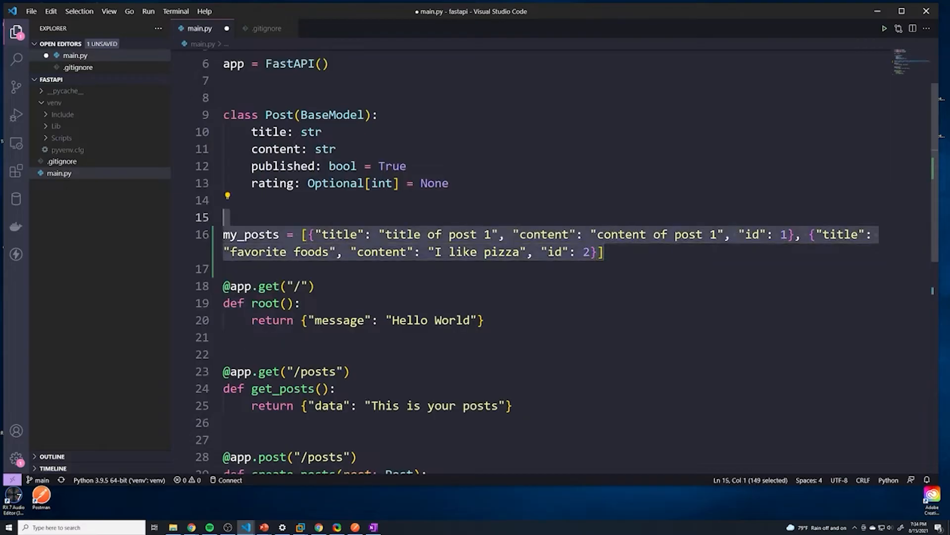
click(315, 286)
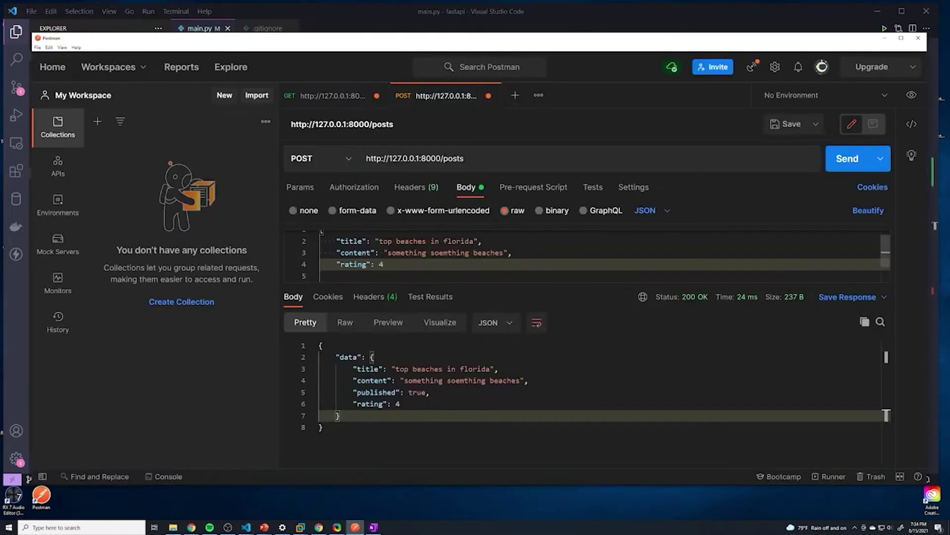
click(325, 95)
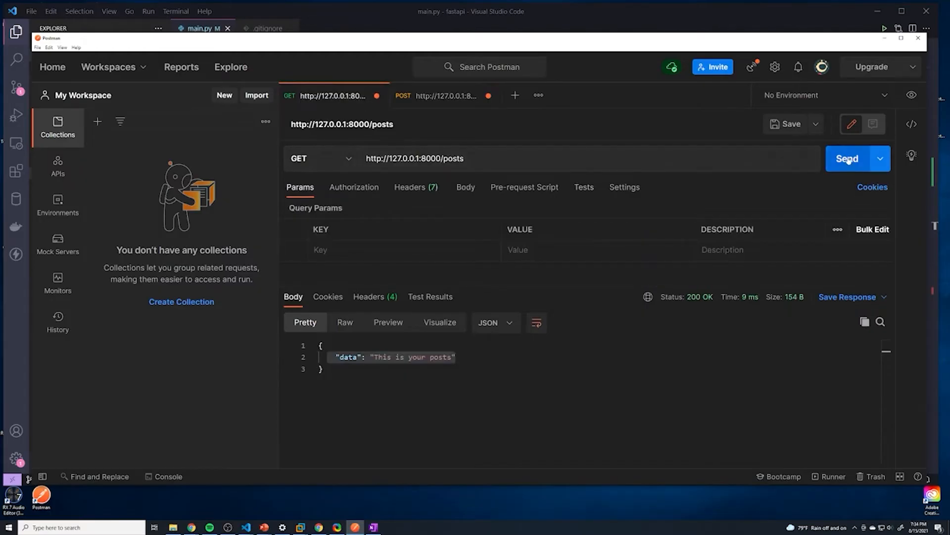
click(847, 158)
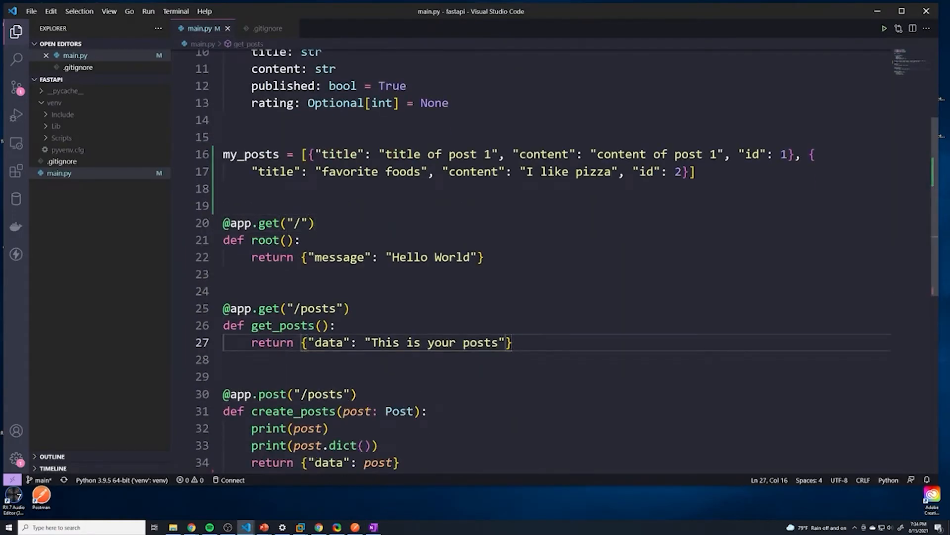
Step: Replace the 'This is your posts' string in get_posts with my_posts
double_click(327, 343)
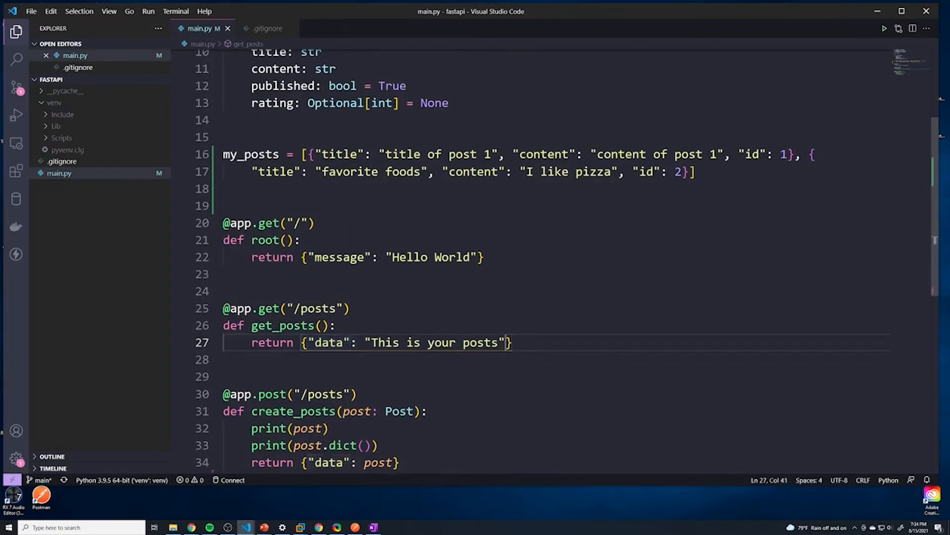
key(Backspace)
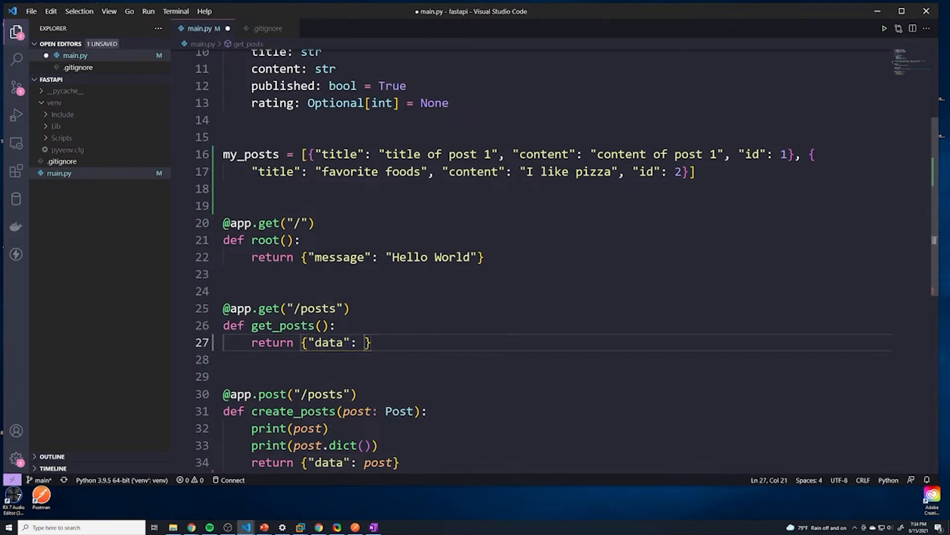
text(my_posts)
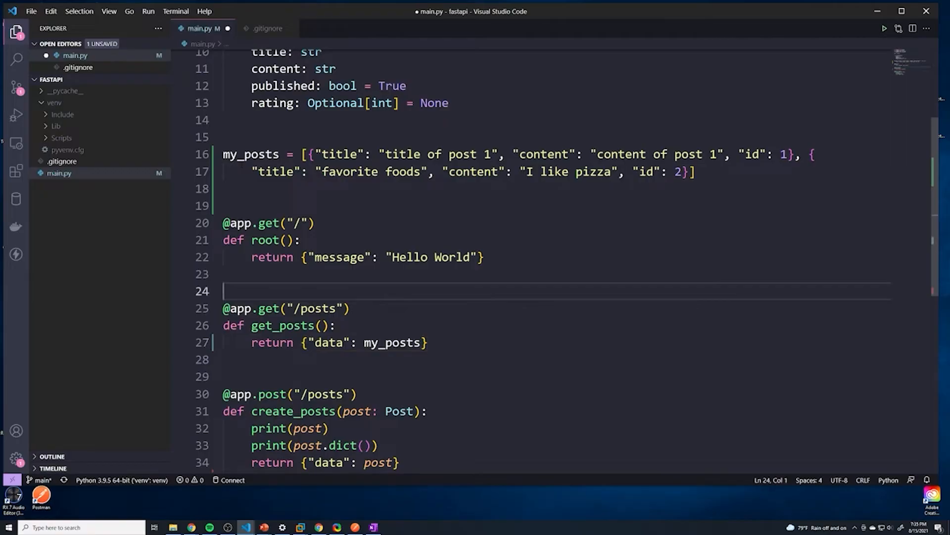
double_click(393, 342)
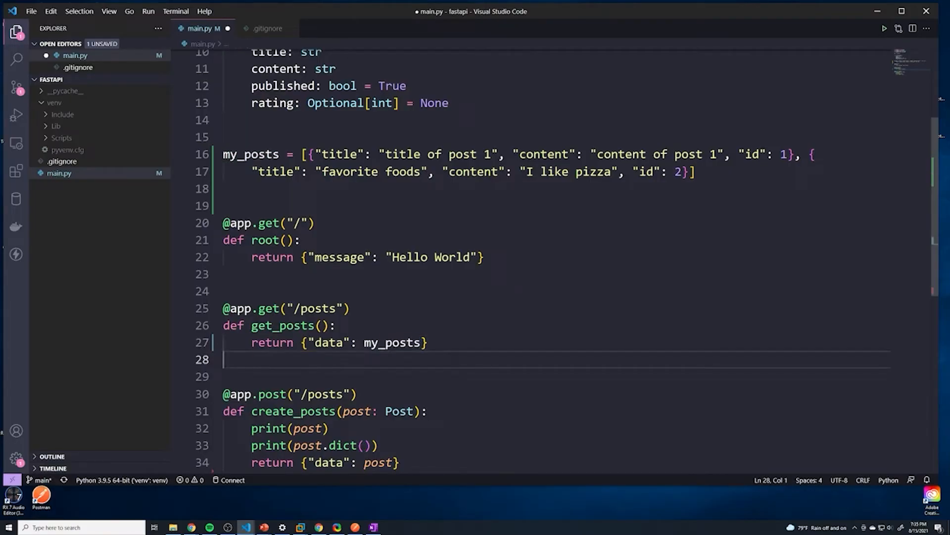
double_click(392, 343)
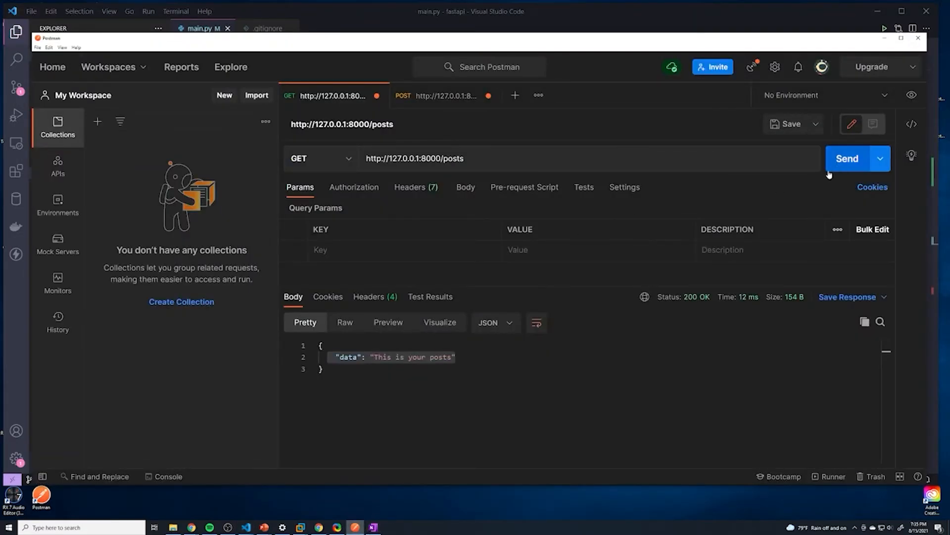
Step: Resend GET /posts and inspect the returned data array of both posts and their ids
click(847, 159)
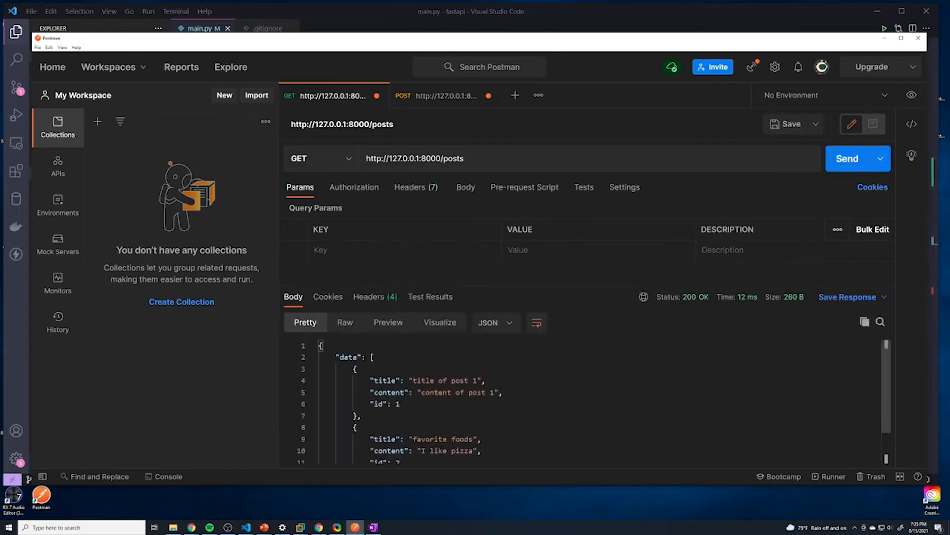
double_click(347, 356)
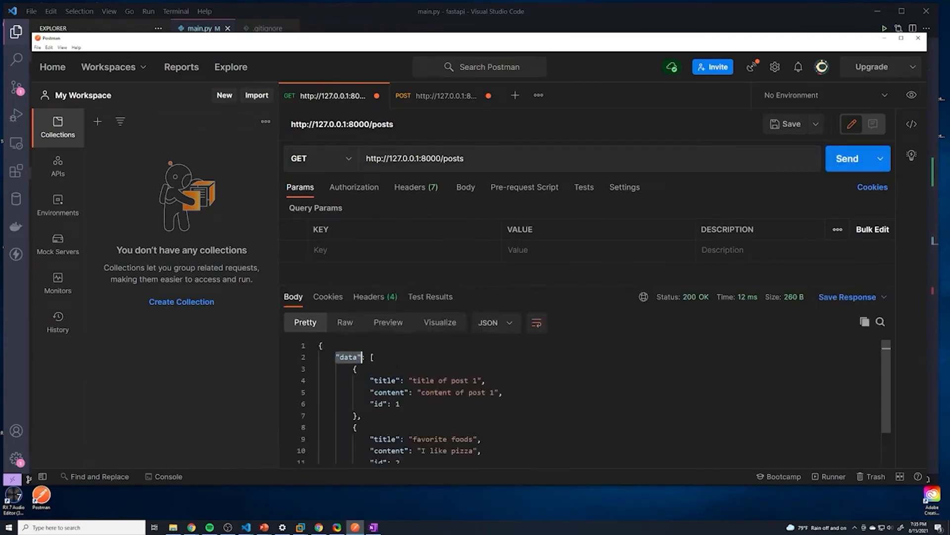
click(374, 357)
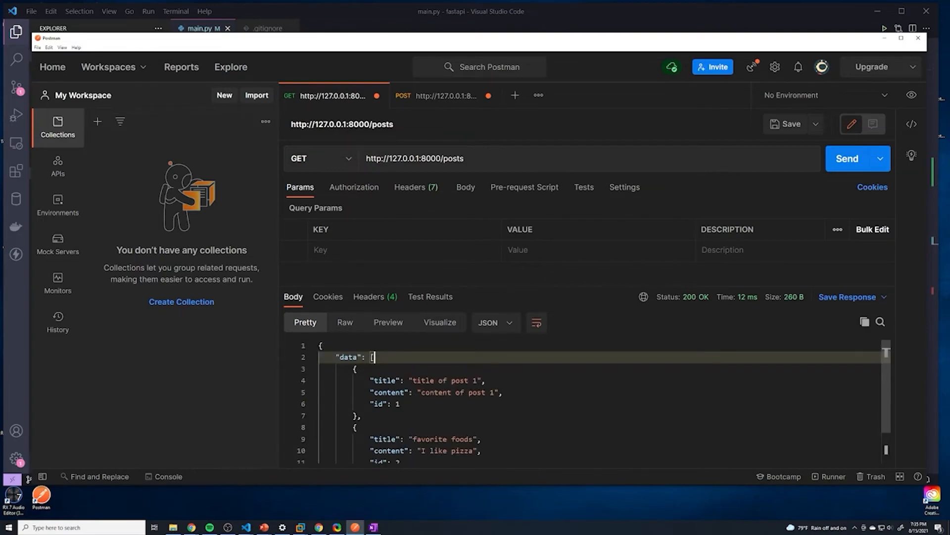
scroll(down, 3)
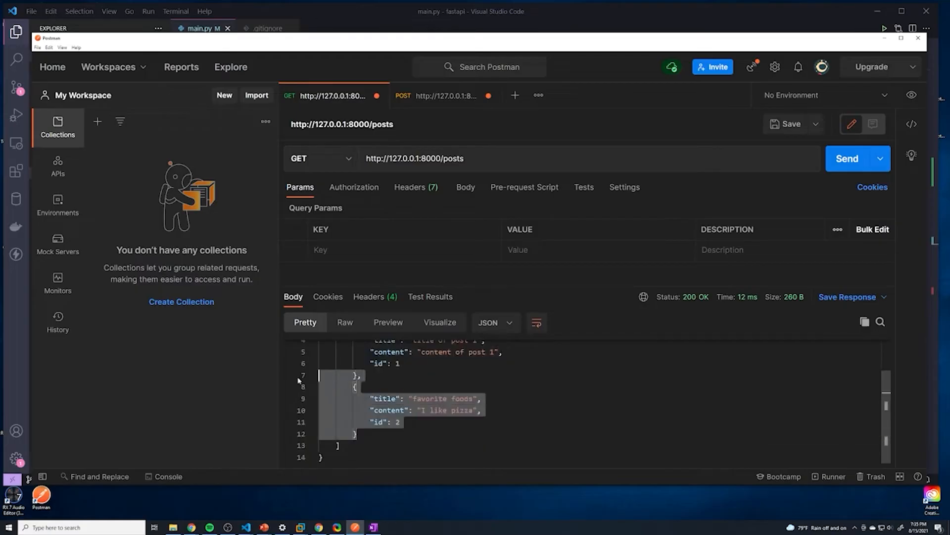
click(399, 422)
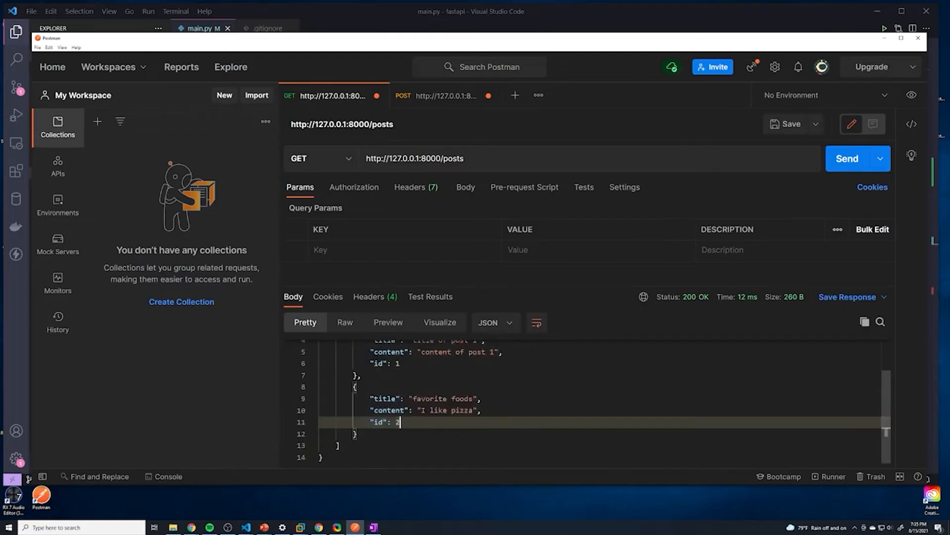
scroll(up, 3)
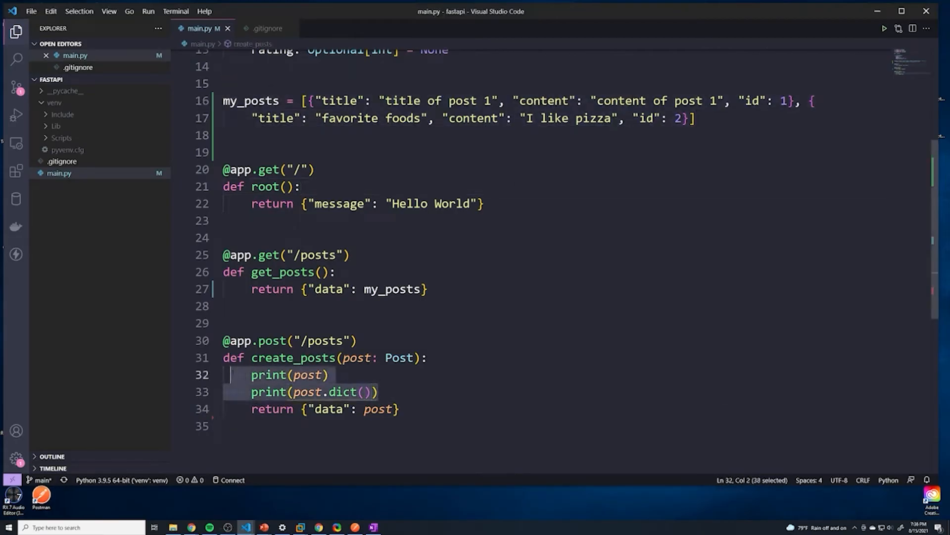
Step: Replace create_posts' print lines with my_posts.append(post.dict())
click(329, 374)
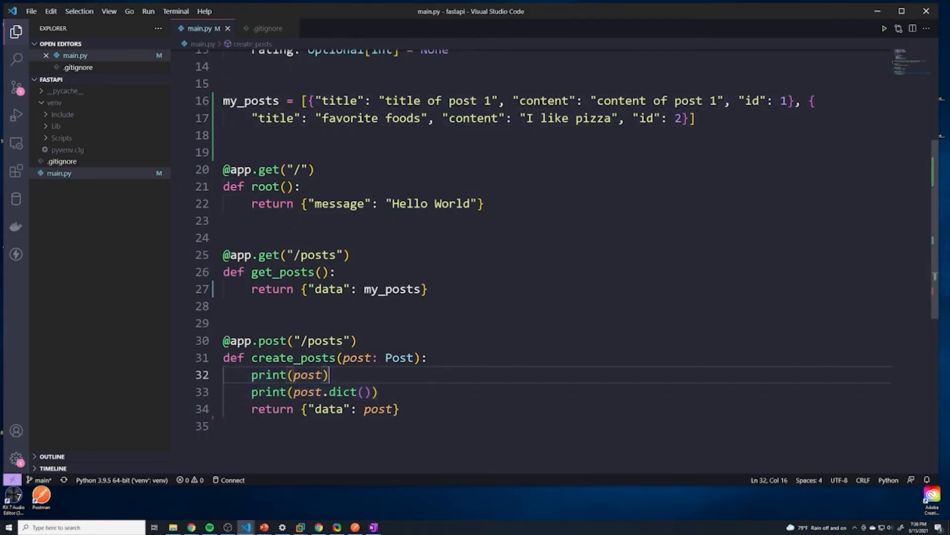
double_click(356, 357)
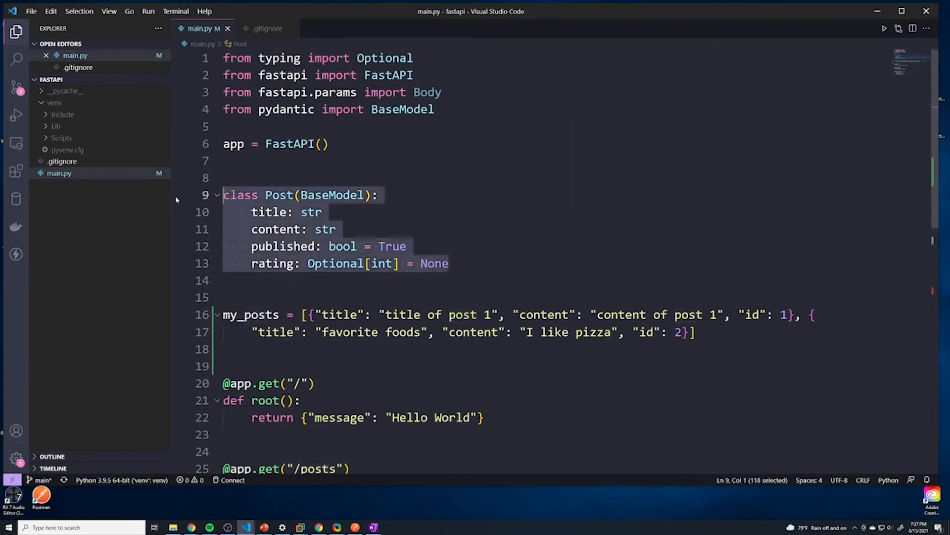
scroll(down, 3)
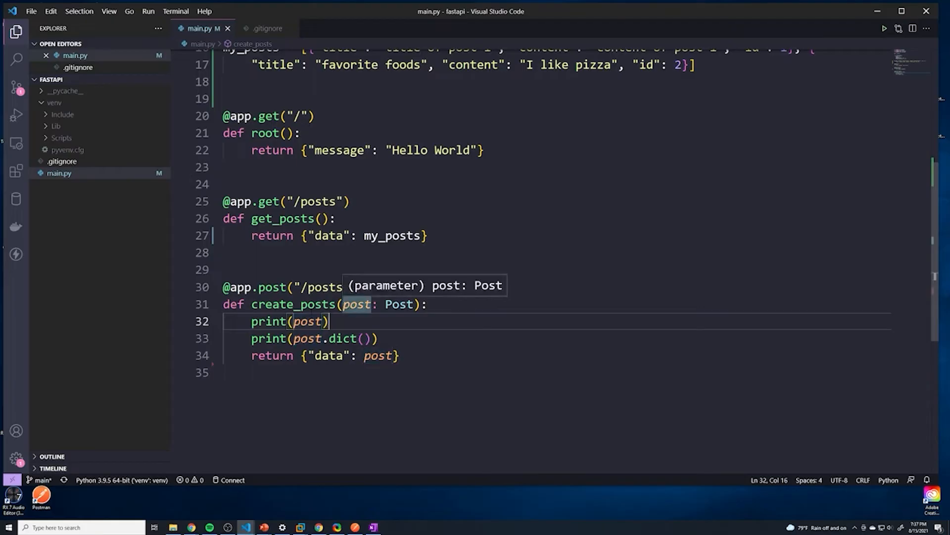
scroll(up, 3)
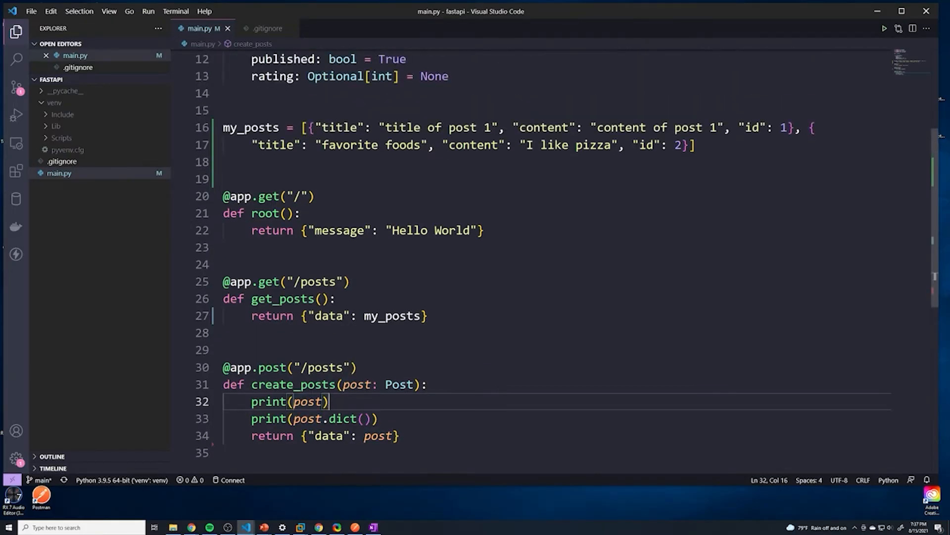
scroll(down, 3)
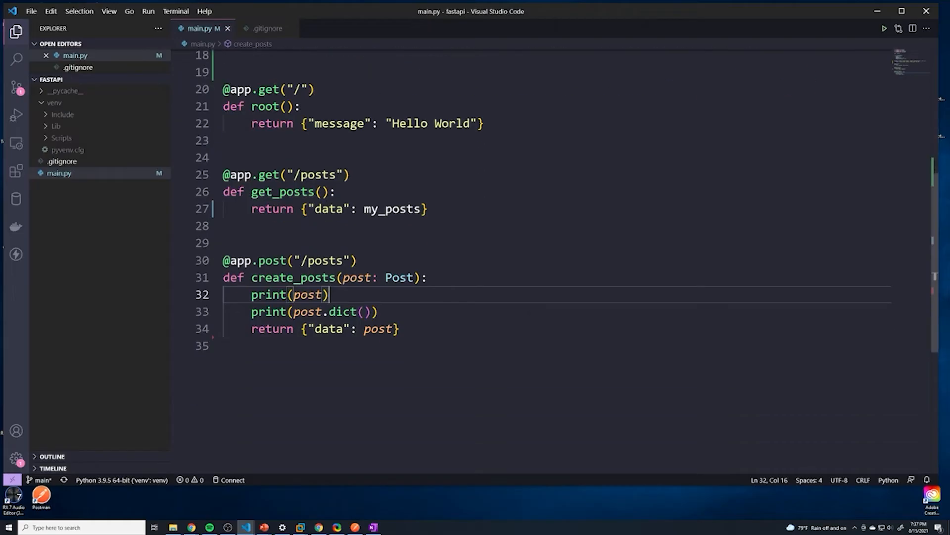
mouse_move(309, 295)
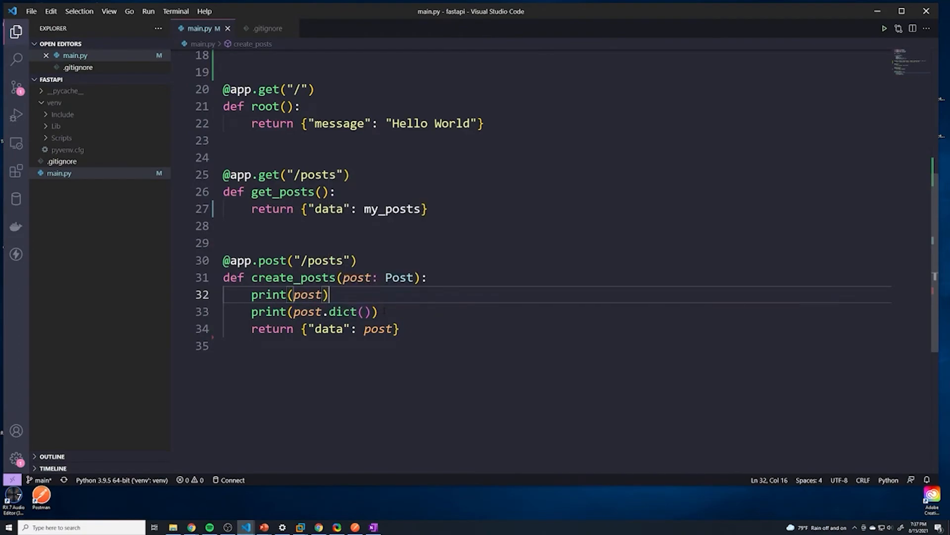
click(378, 311)
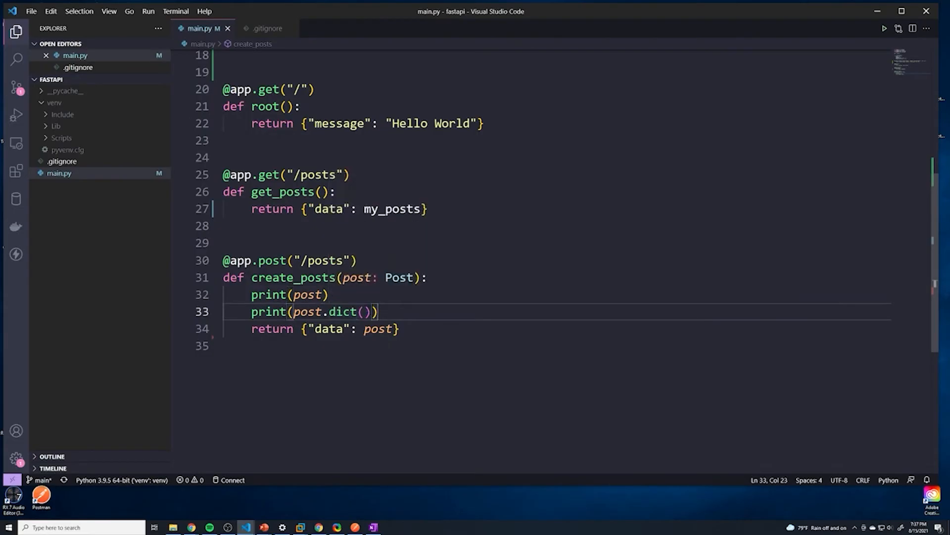
text(my_posts)
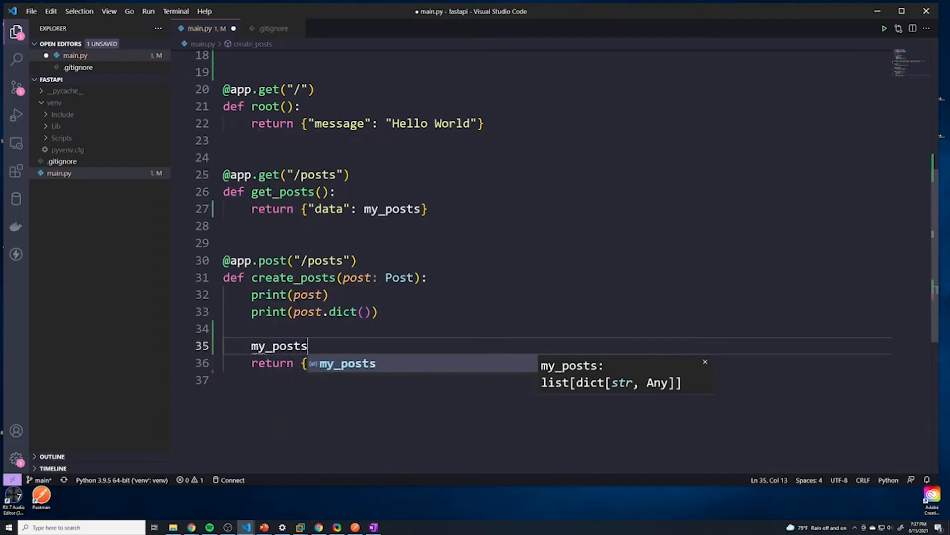
text(.appent())
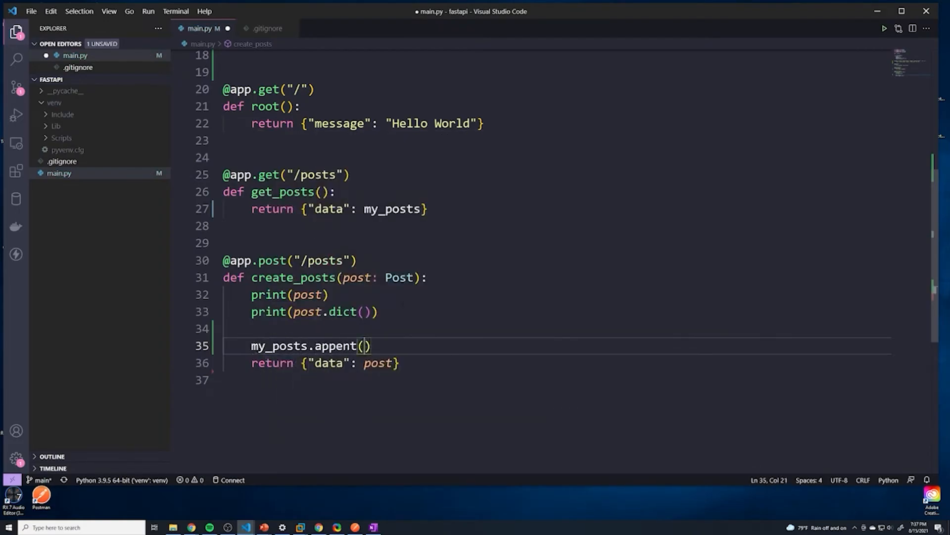
text(post)
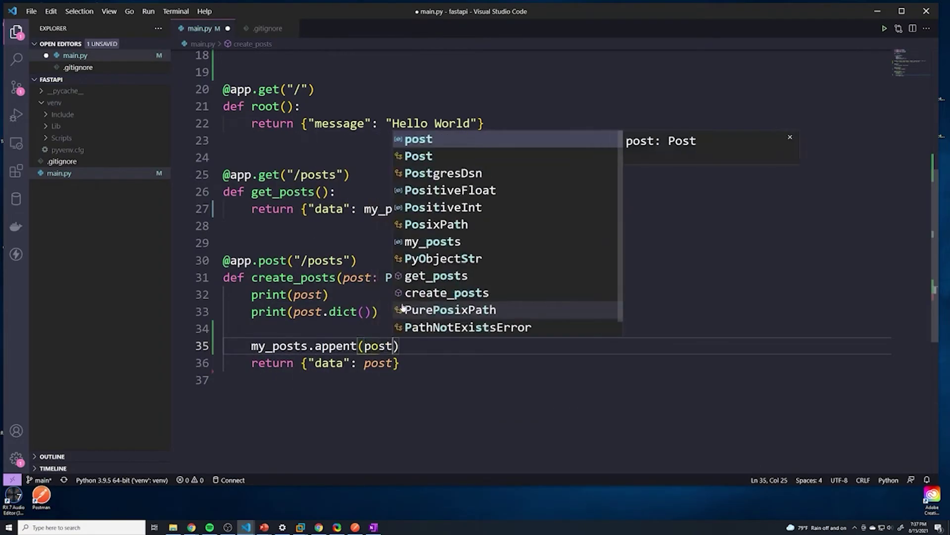
text(.dict())
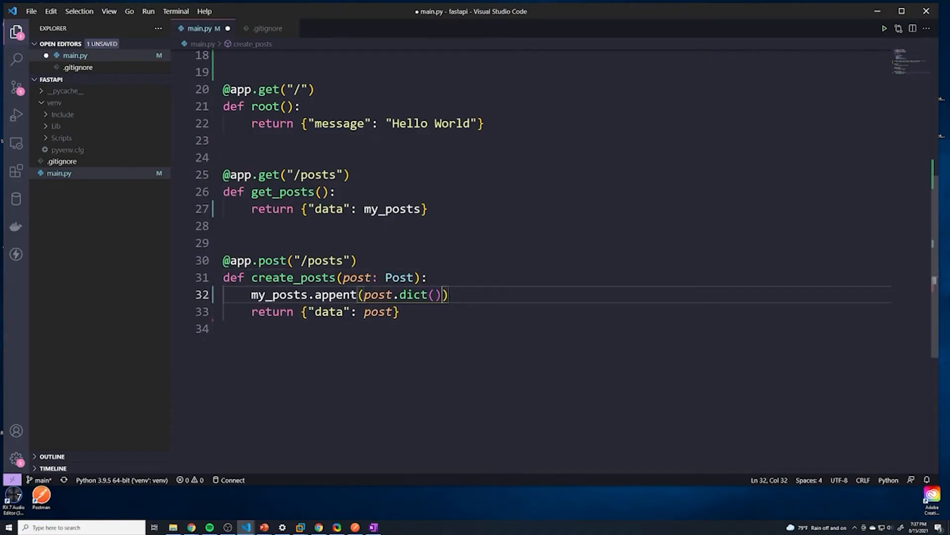
Step: Begin a 'from random import randrange' line below main.py's existing imports
scroll(up, 3)
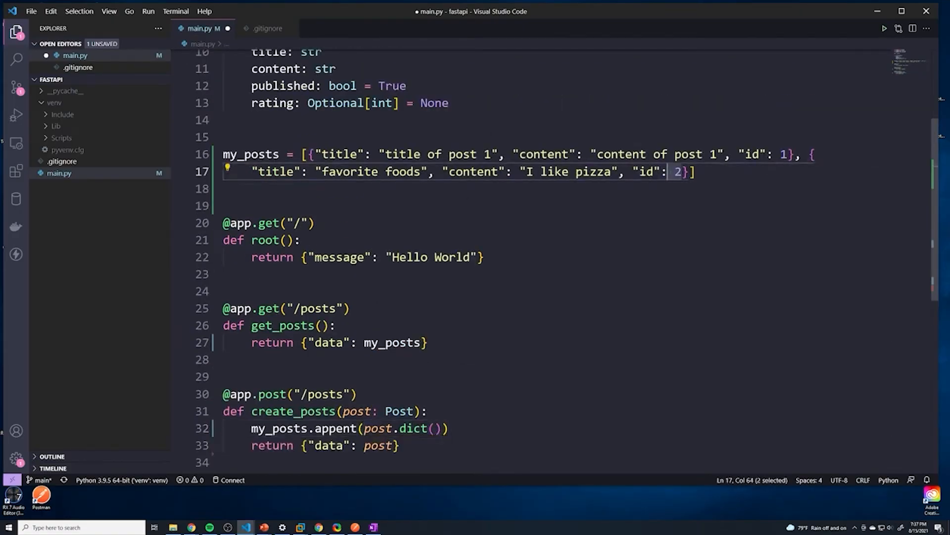
scroll(up, 3)
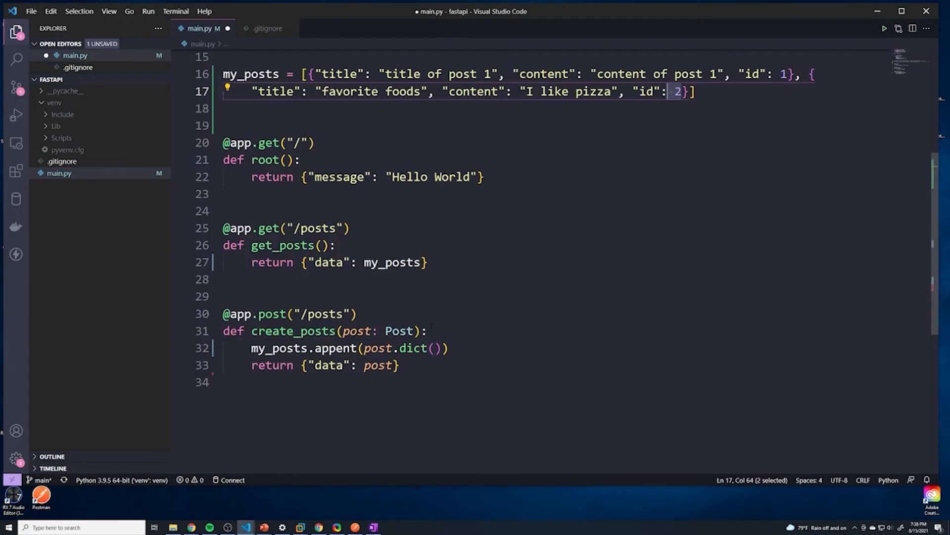
scroll(up, 3)
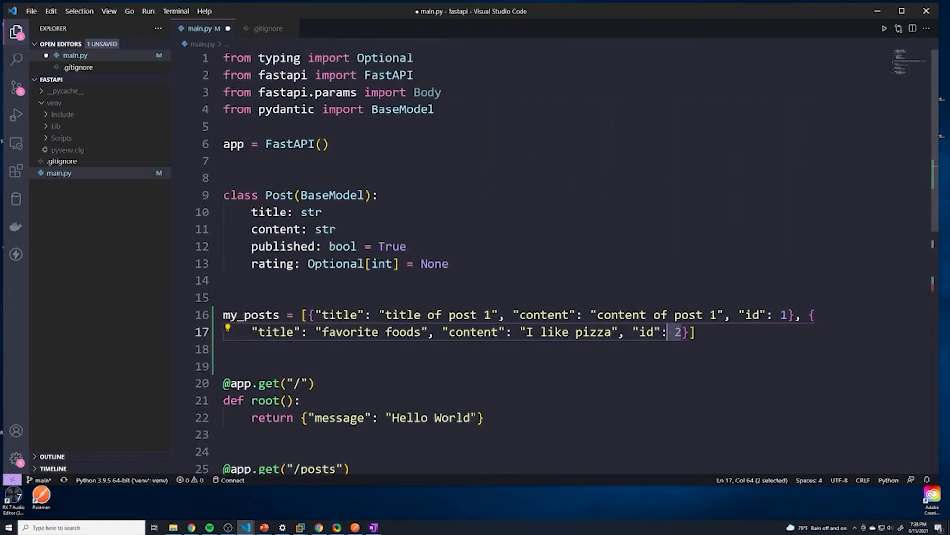
key(Enter)
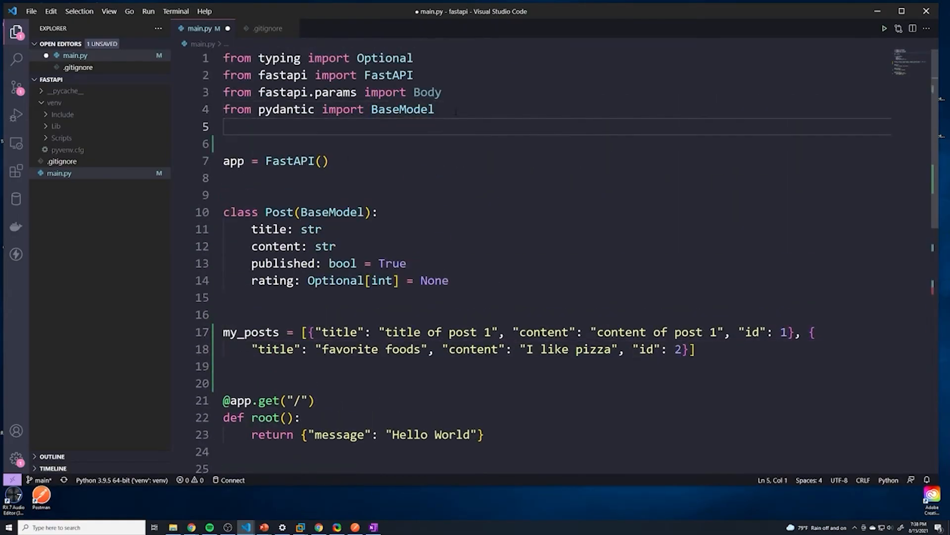
text(from ran)
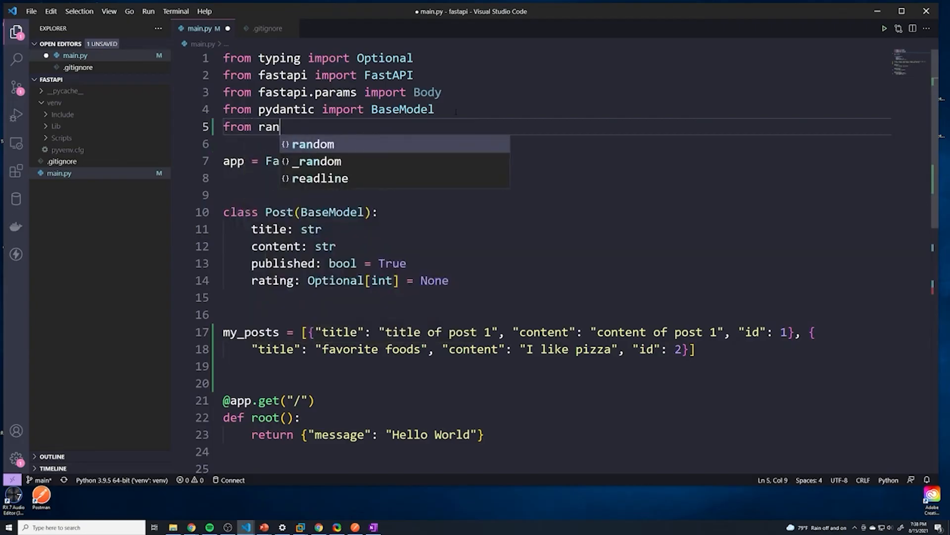
text(dom import ra)
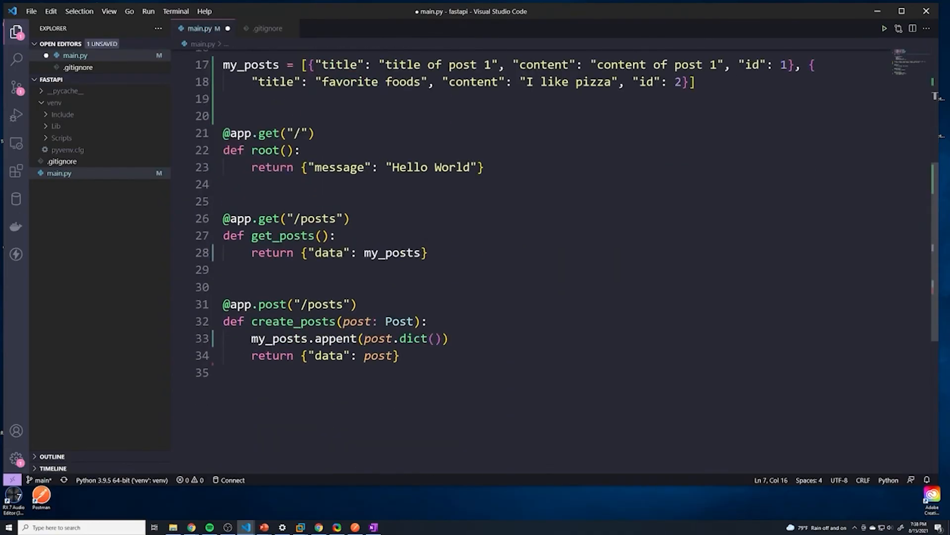
Step: Store post.dict() in a new post_dict variable inside create_posts
click(426, 321)
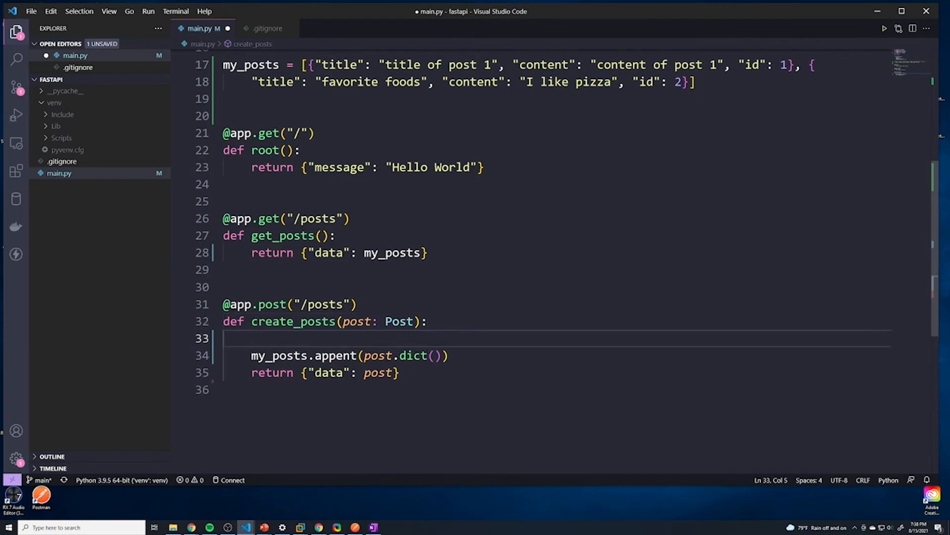
double_click(400, 356)
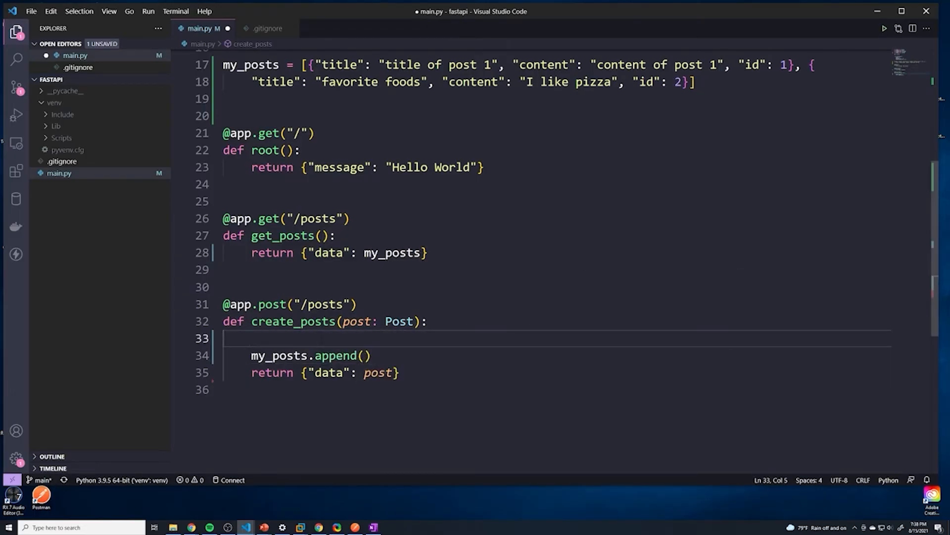
text(post_)
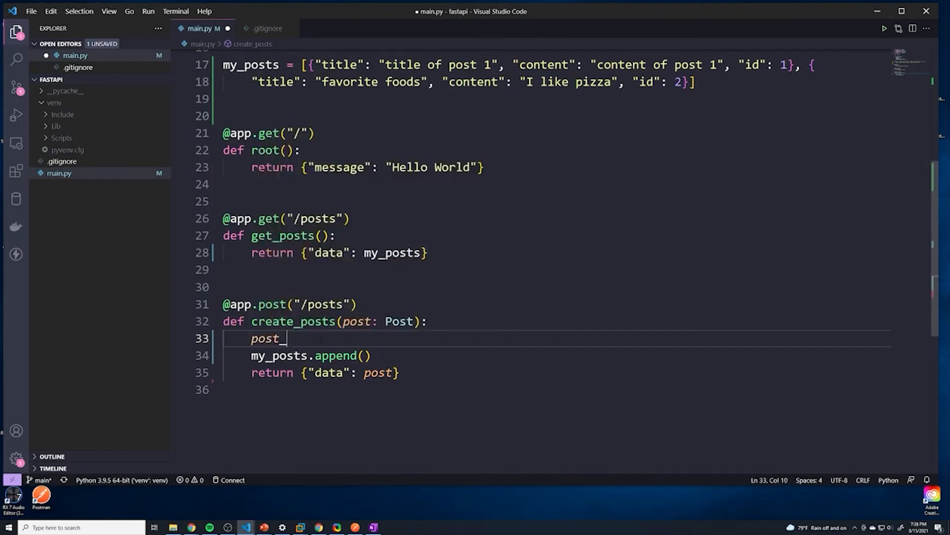
text(dict)
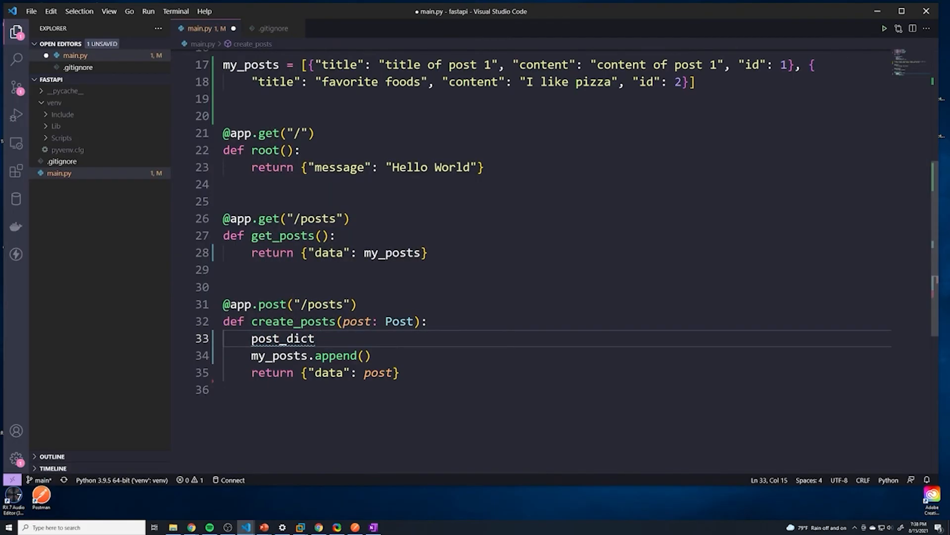
text(= post.dict()
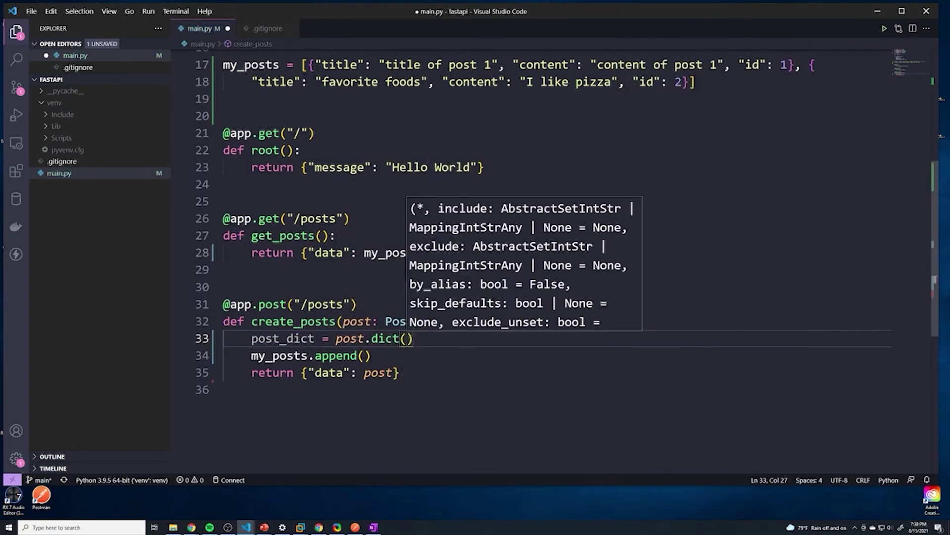
double_click(283, 338)
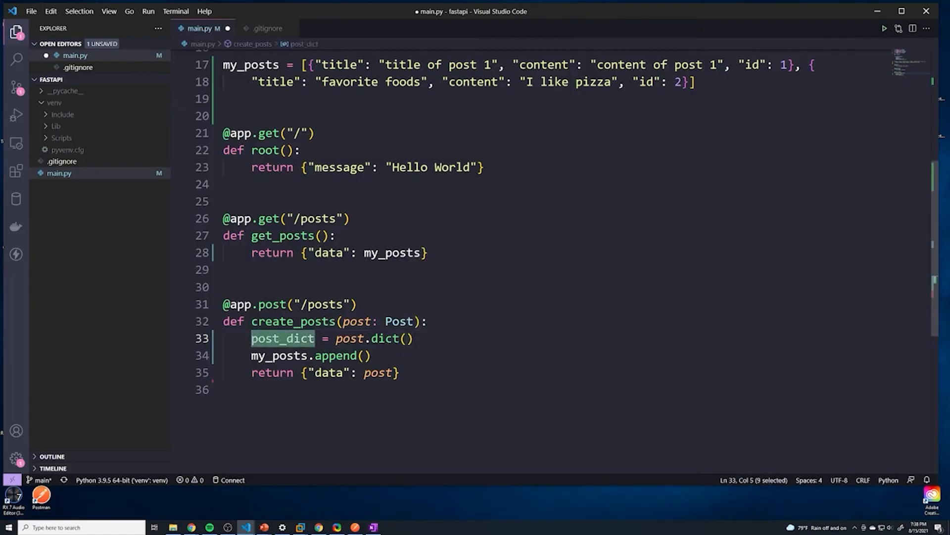
key(enter)
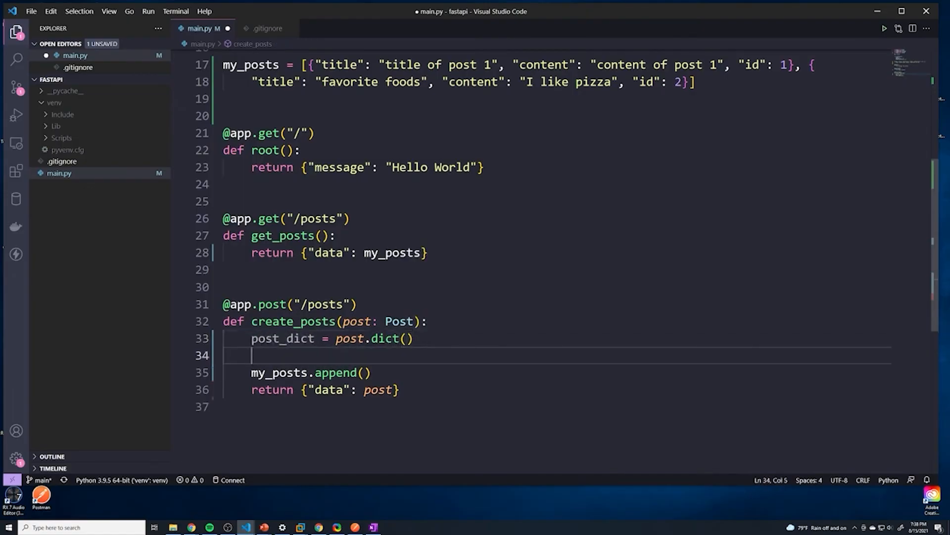
Step: Set post_dict's id to randrange(0, 1000000) and return post_dict as the data
text(post_dict['id)
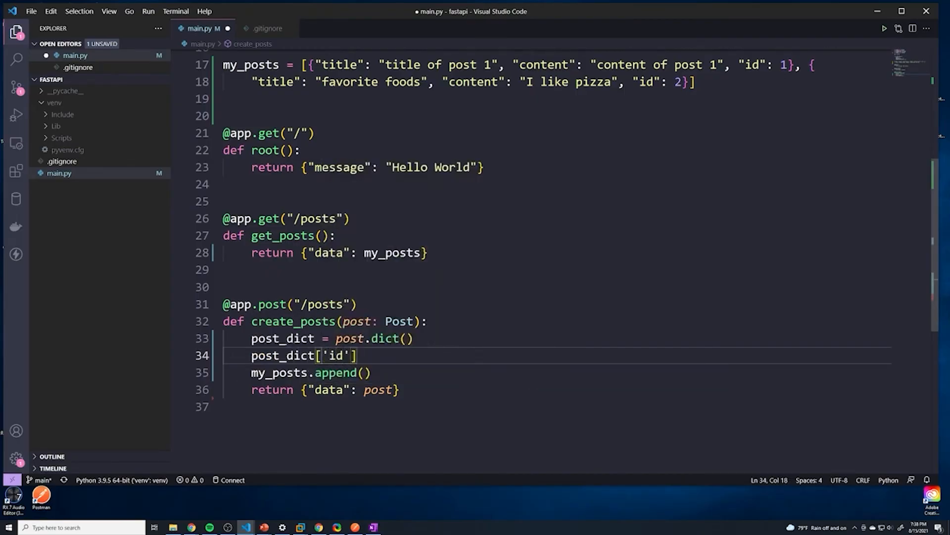
text(=)
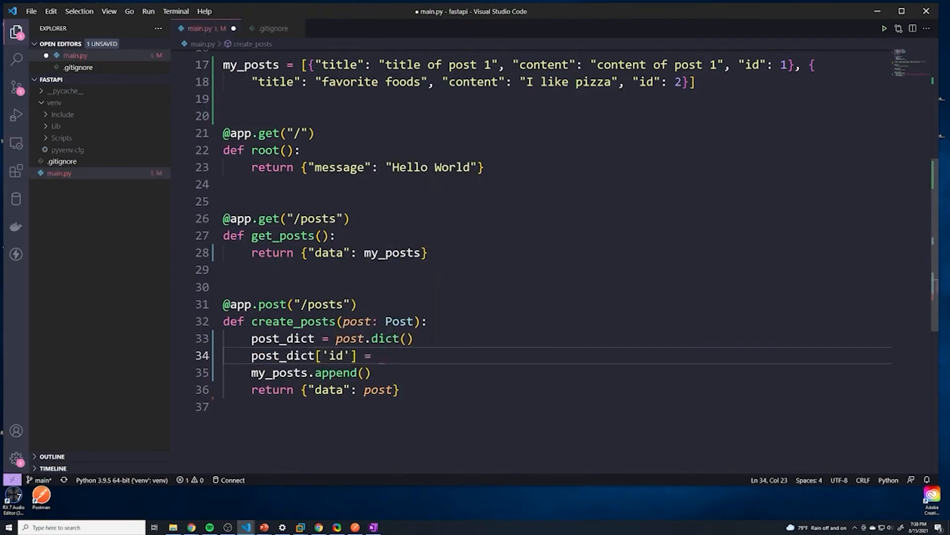
text(randrange()
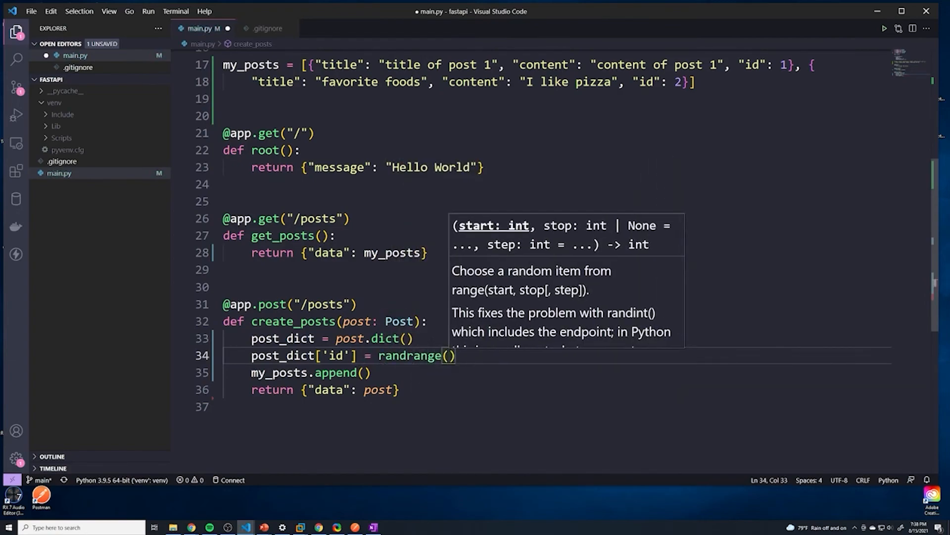
text(0, 1)
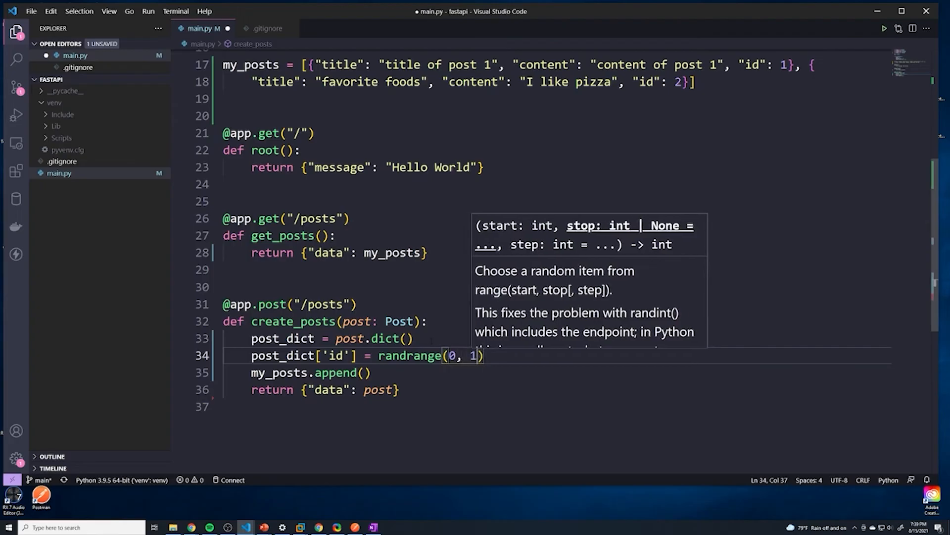
text(000000)
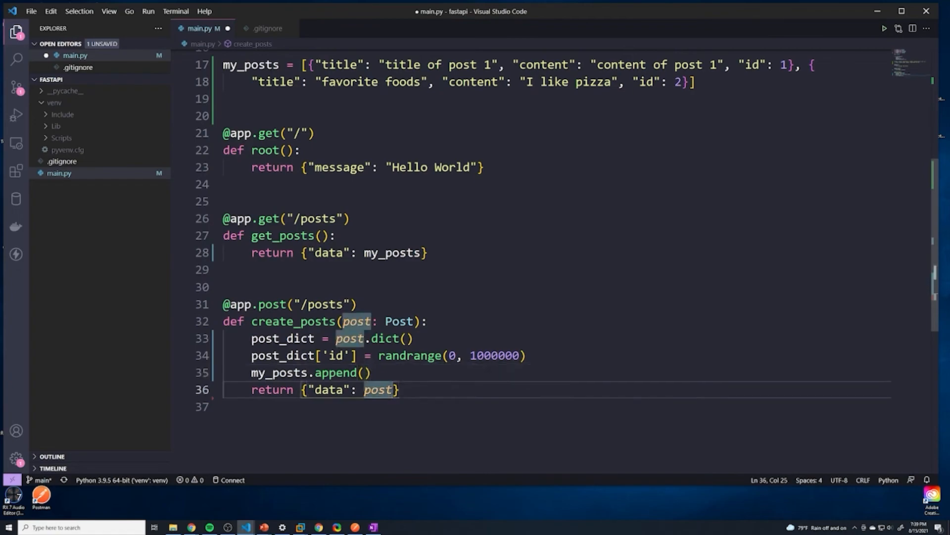
double_click(379, 389)
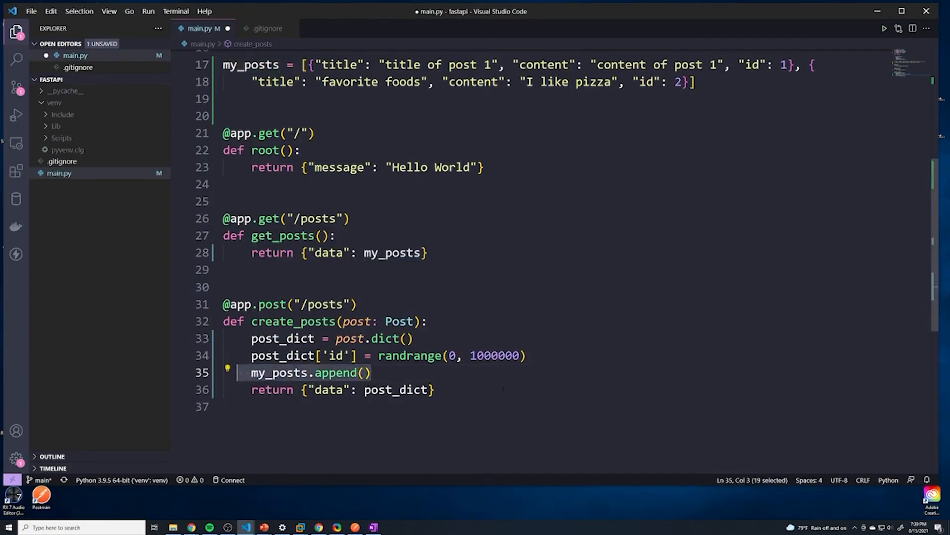
Step: Resend the POST /posts request for the 'top beaches in florida' post from Postman
click(373, 372)
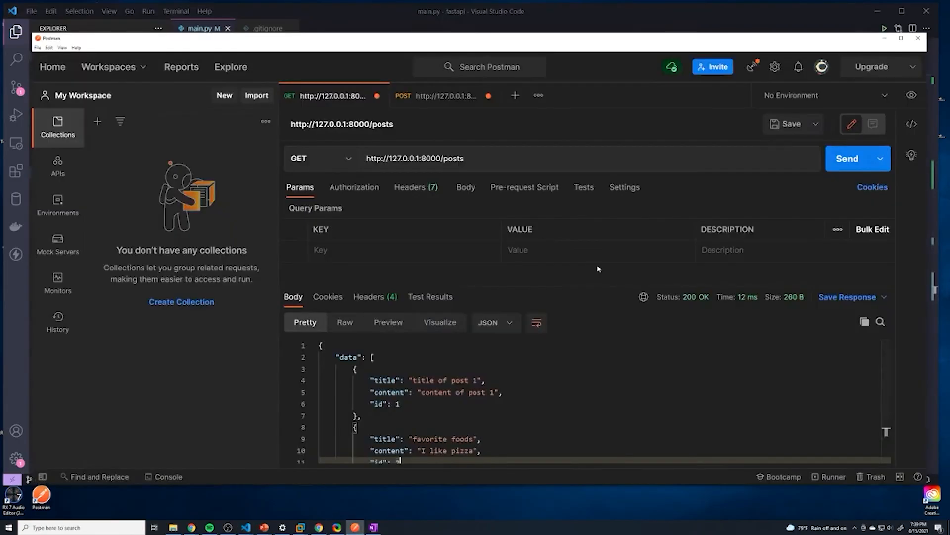
mouse_move(441, 100)
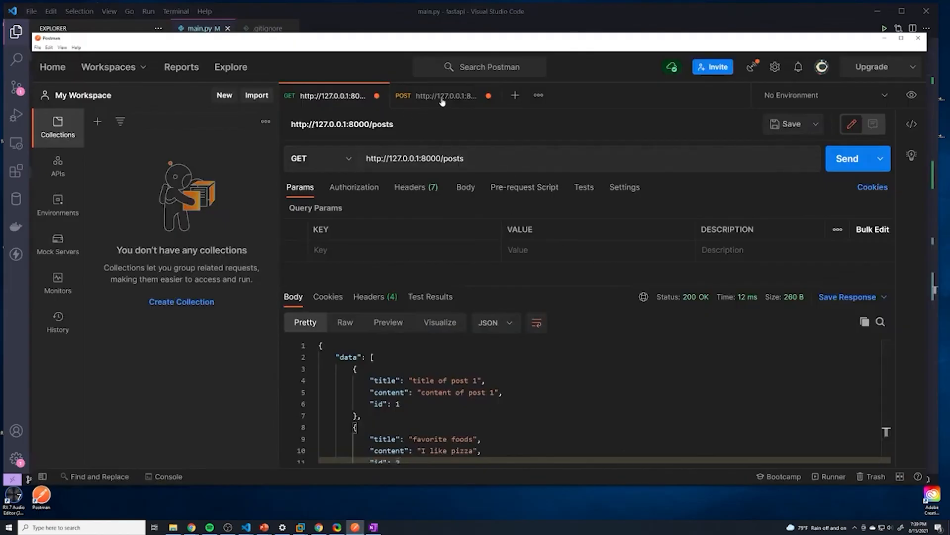
click(443, 95)
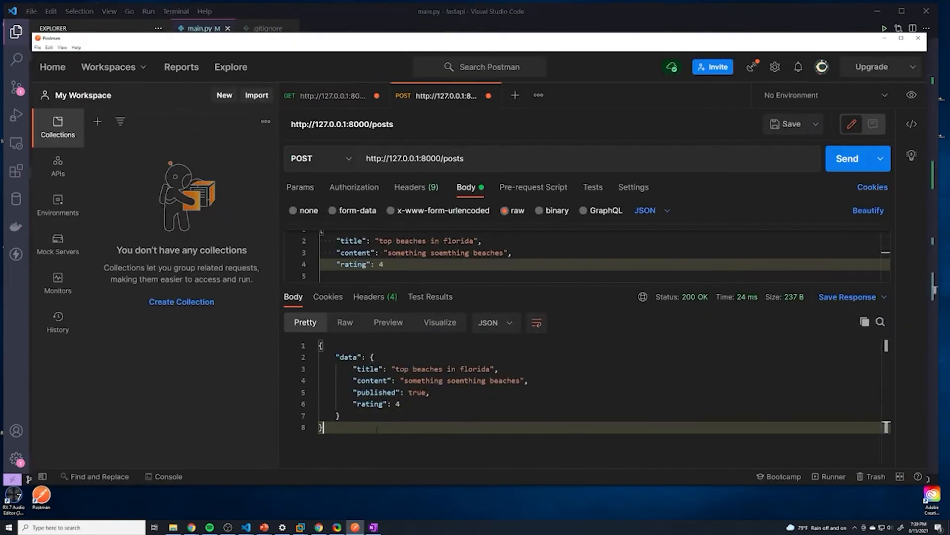
scroll(up, 3)
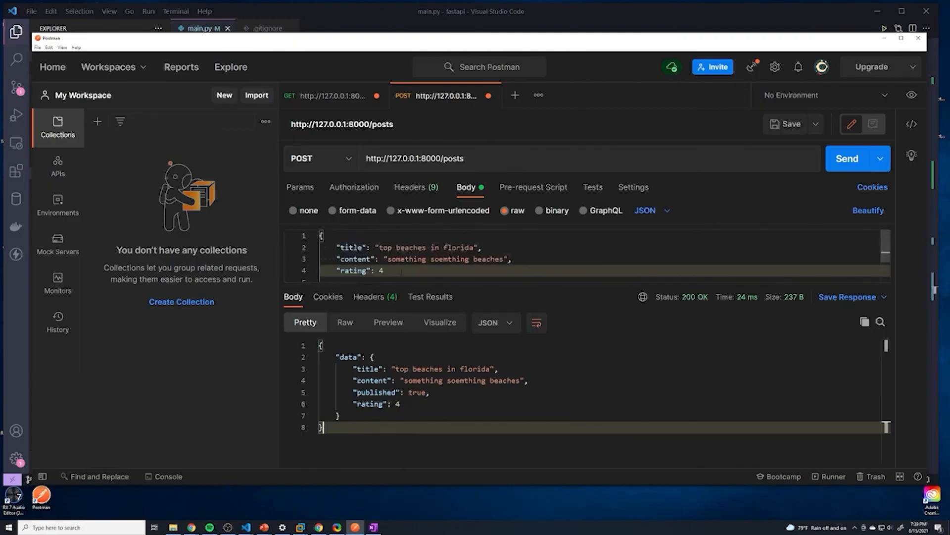
scroll(down, 3)
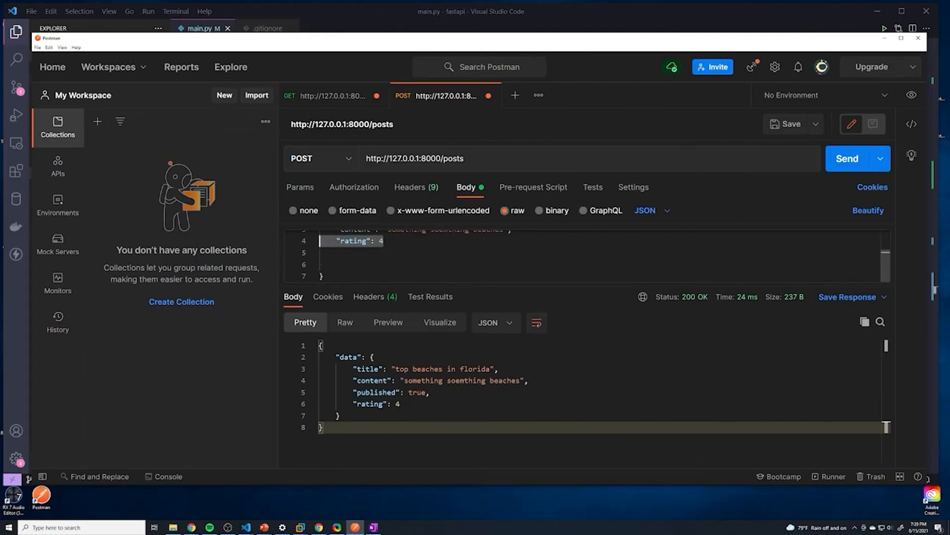
scroll(up, 3)
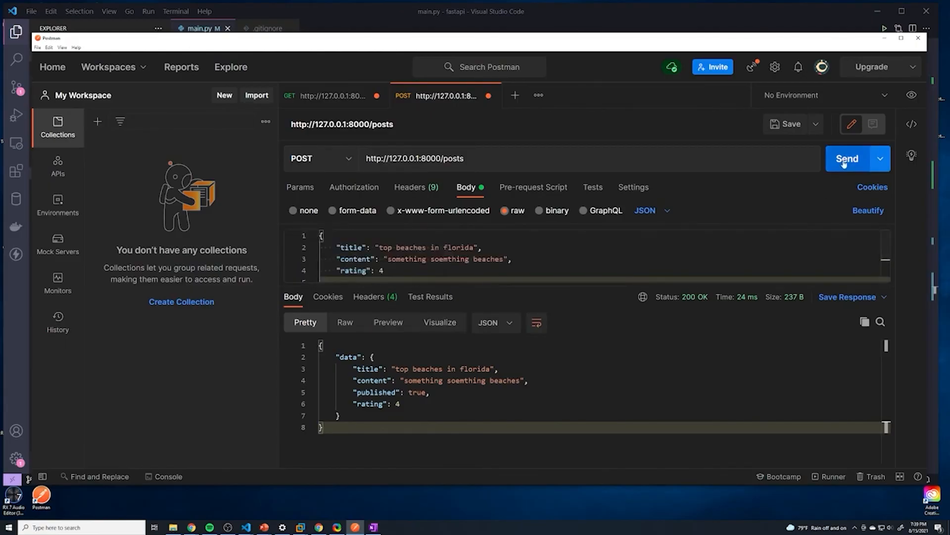
click(847, 158)
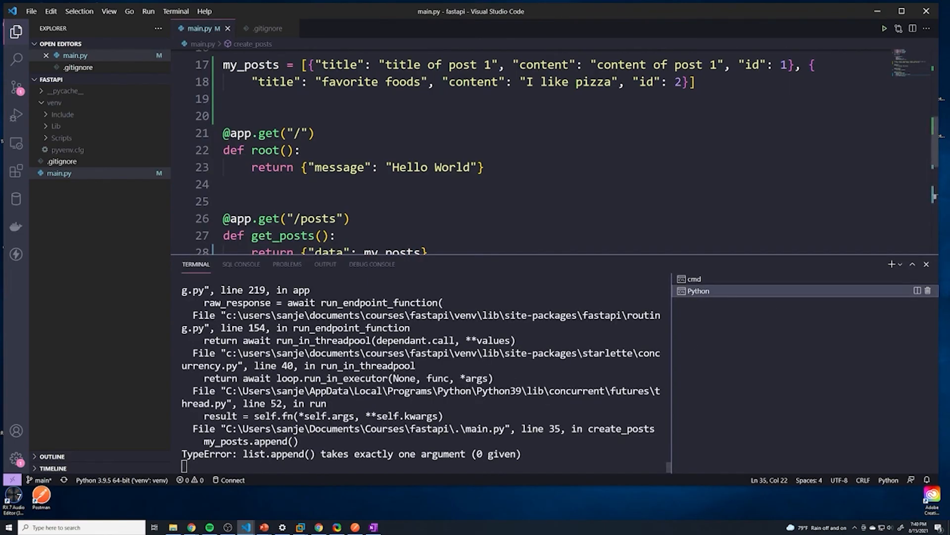
Step: Change my_posts.append() to my_posts.append(post_dict) in create_posts and save main.py
scroll(down, 3)
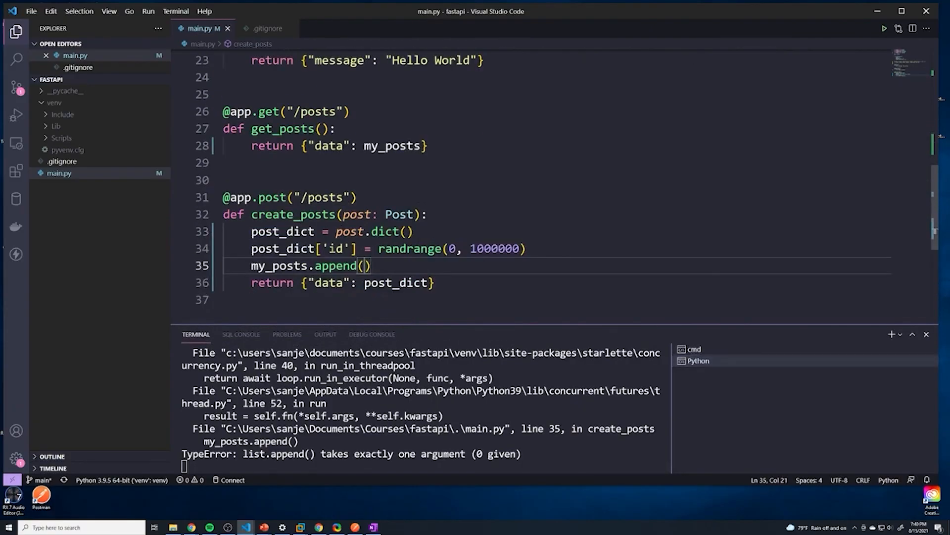
text(post_dict)
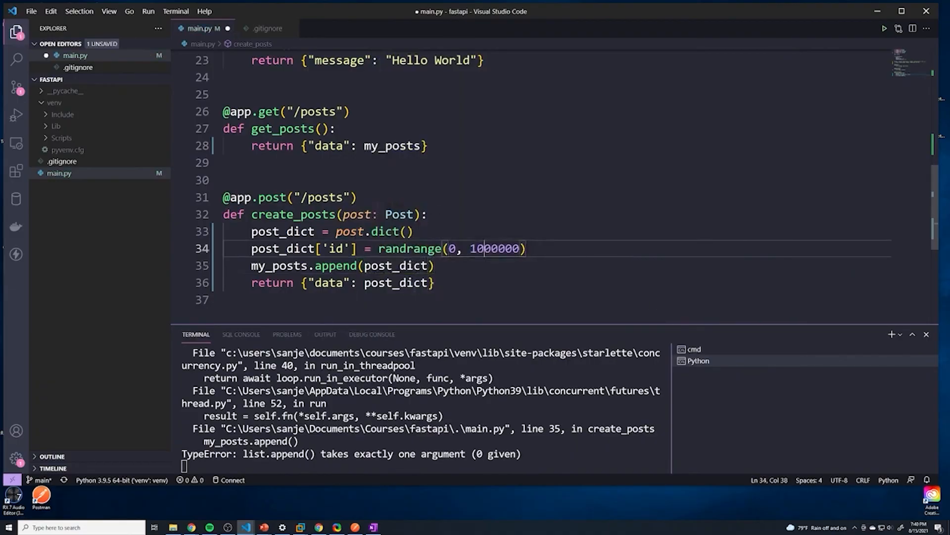
key(ctrl+s)
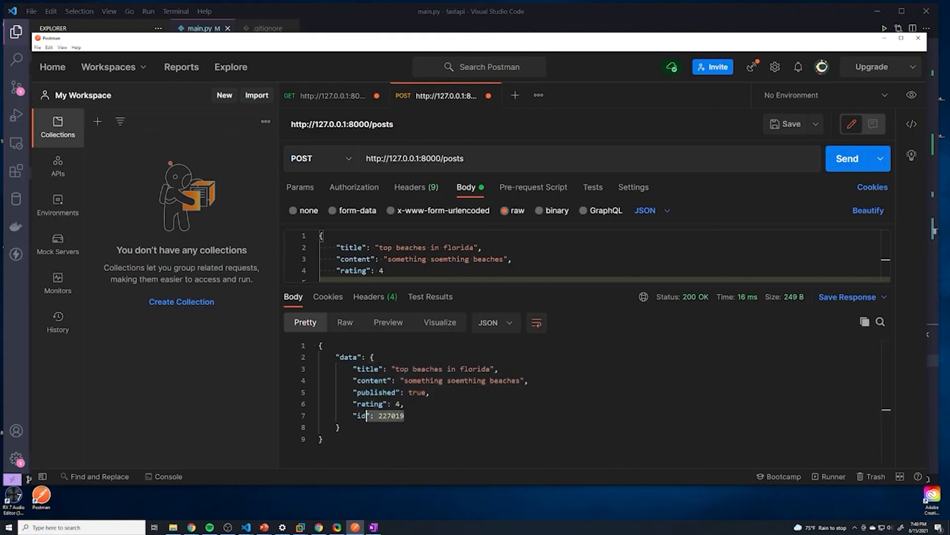
Step: Check the returned random id, then resend GET /posts and scroll to the new beaches post
double_click(389, 416)
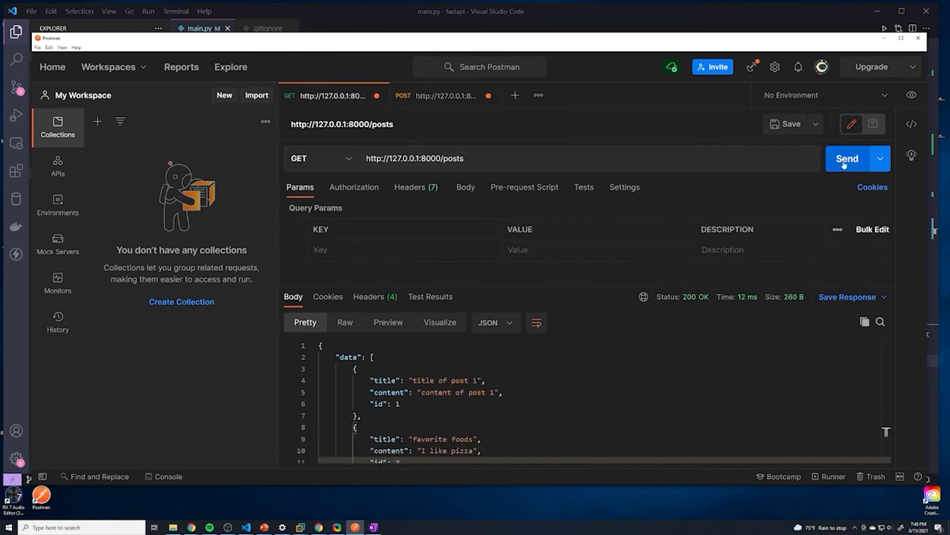
click(847, 158)
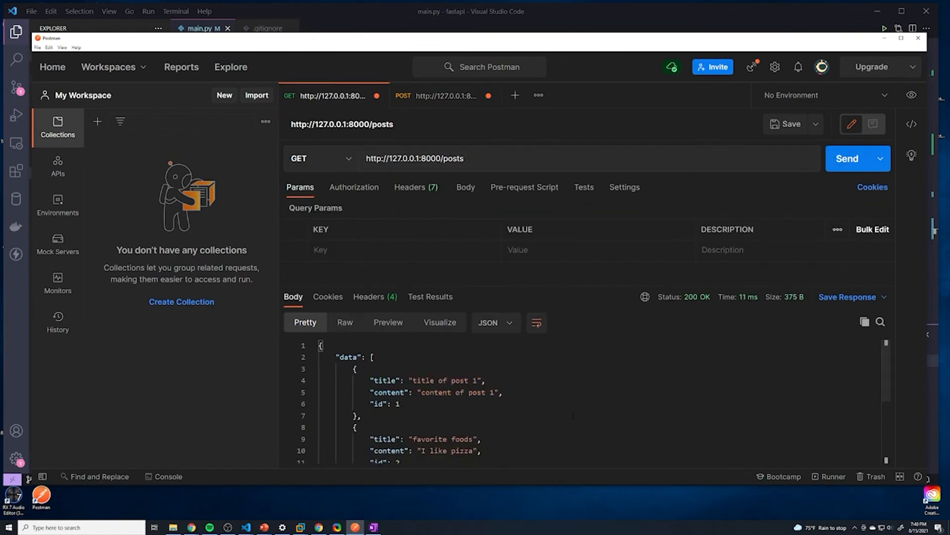
scroll(down, 3)
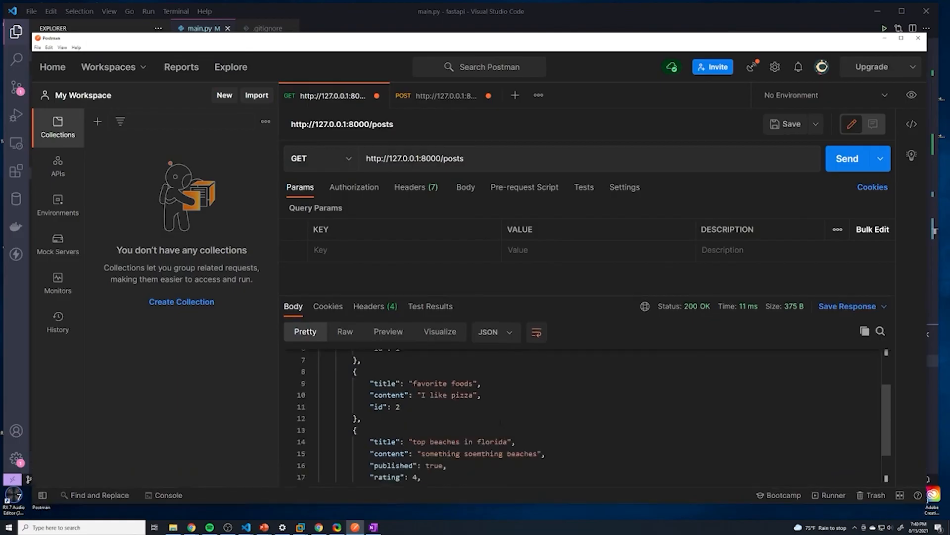
scroll(down, 3)
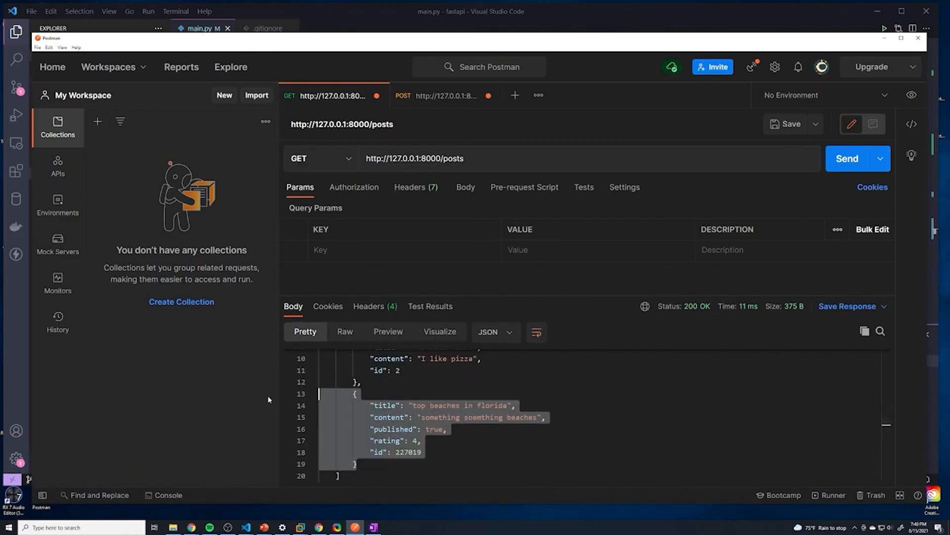
scroll(down, 3)
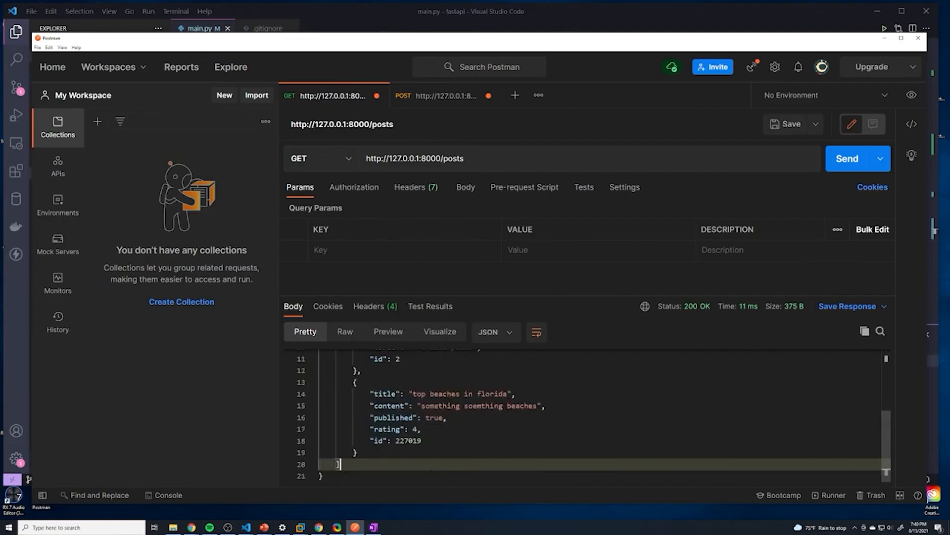